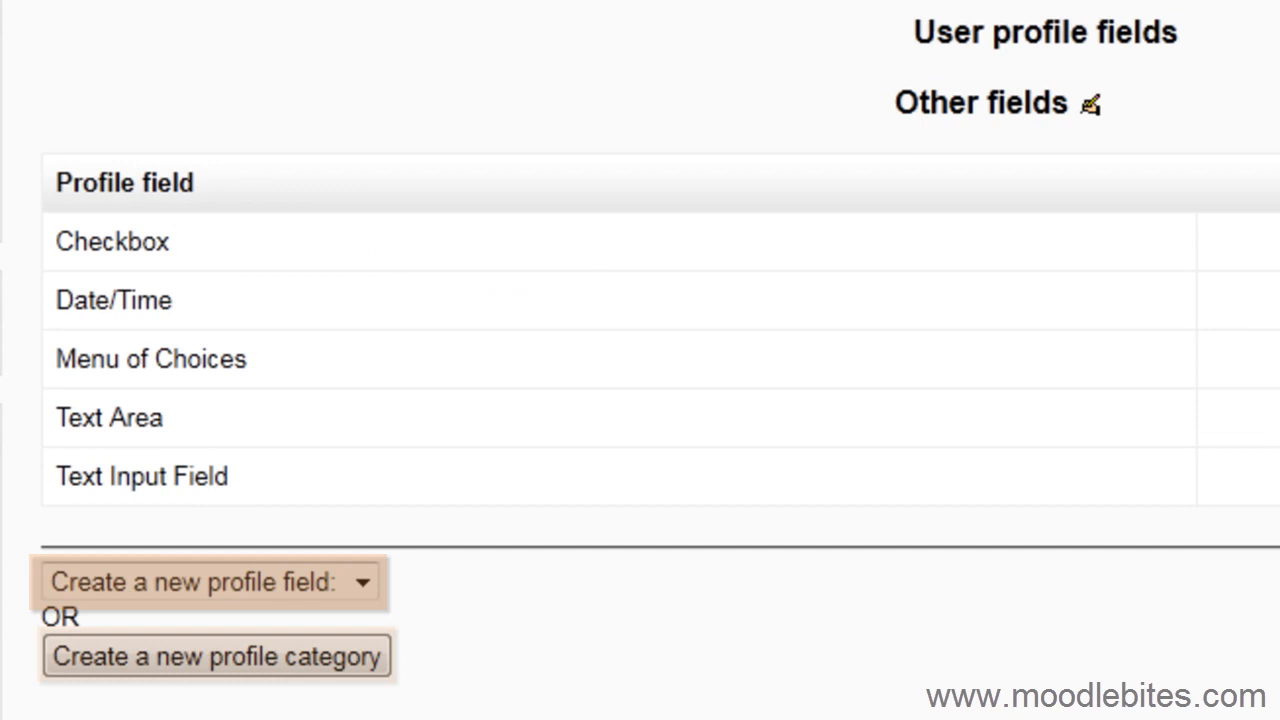
mouse_move(216, 655)
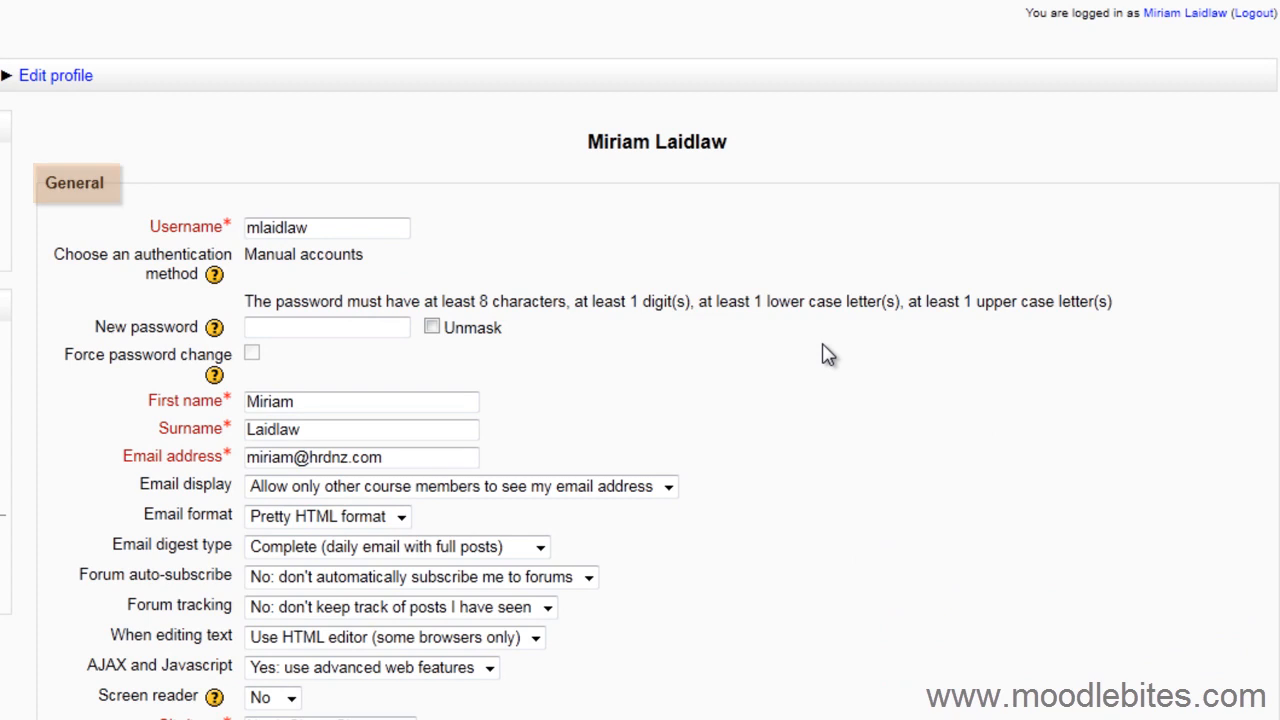
Create the 'Some more' profile field category and save it
scroll("down", 3)
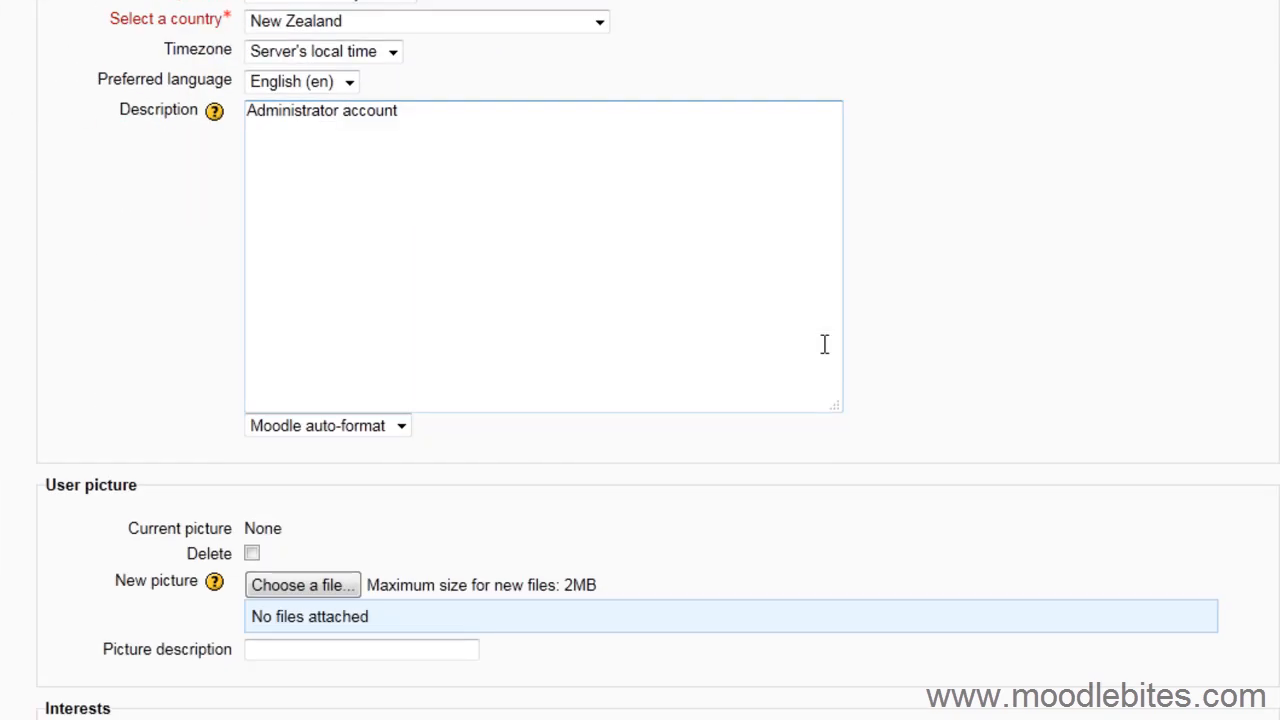
scroll("down", 3)
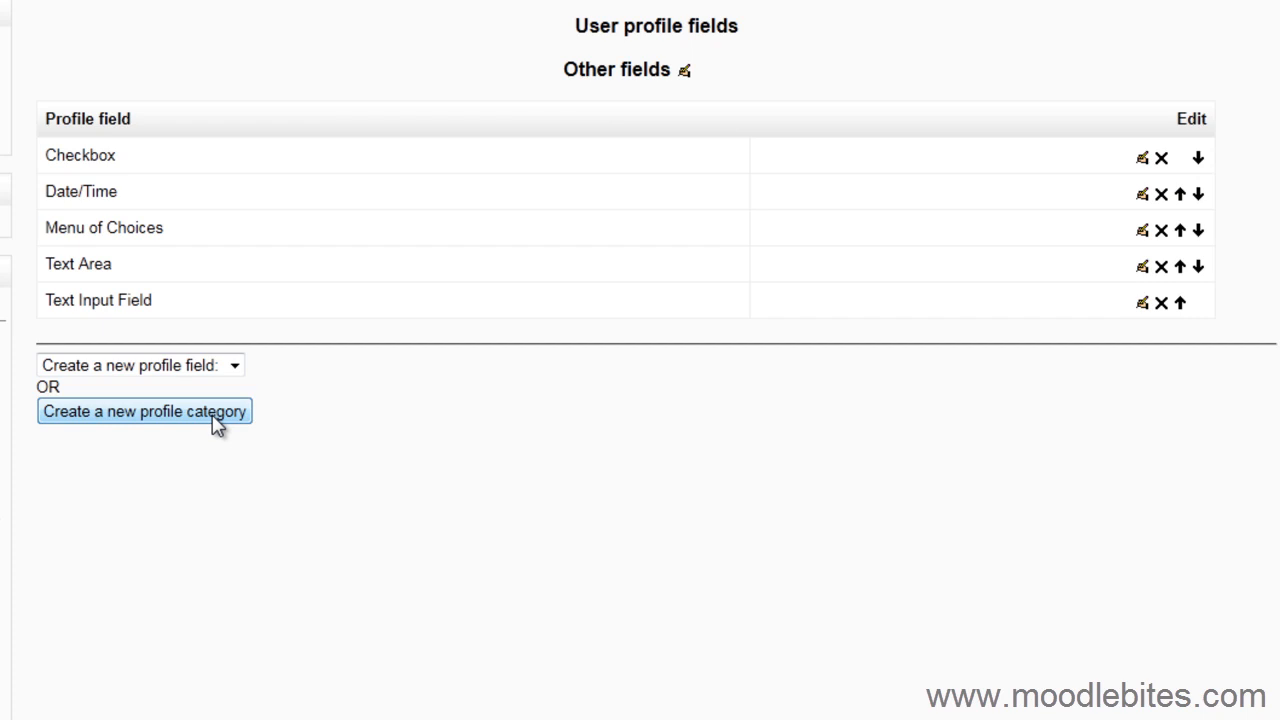
left_click(144, 411)
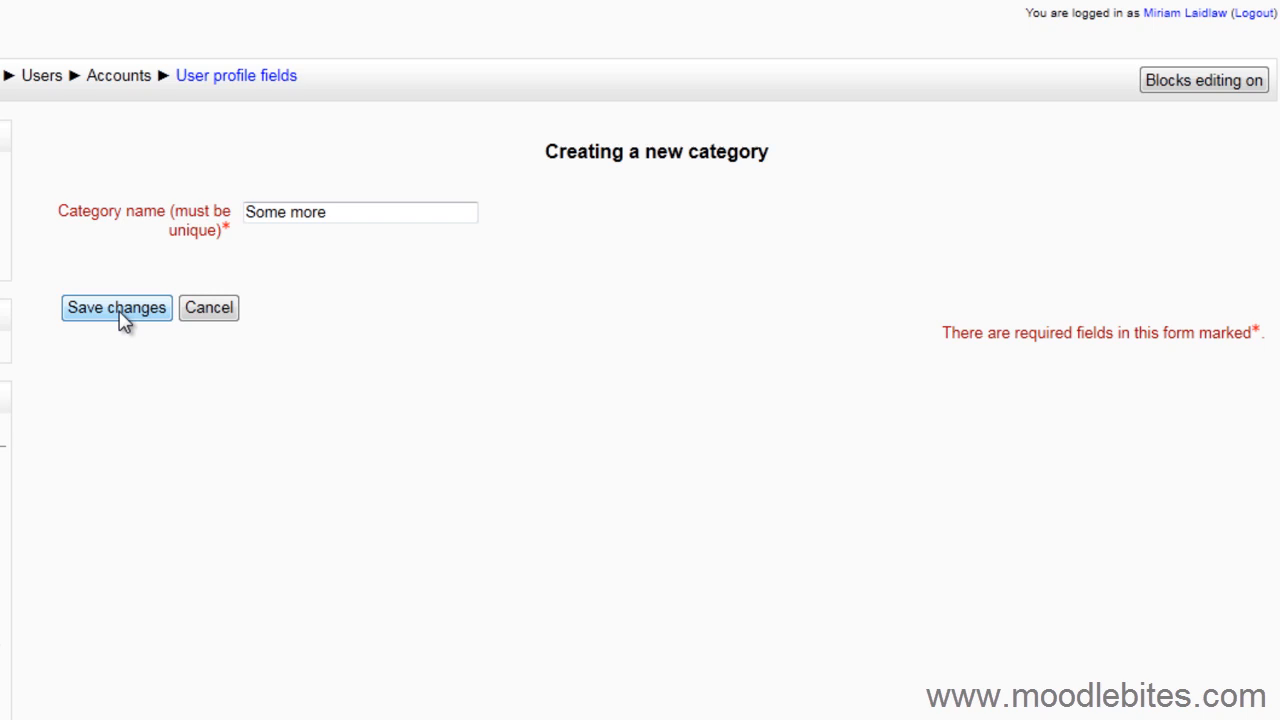
left_click(116, 307)
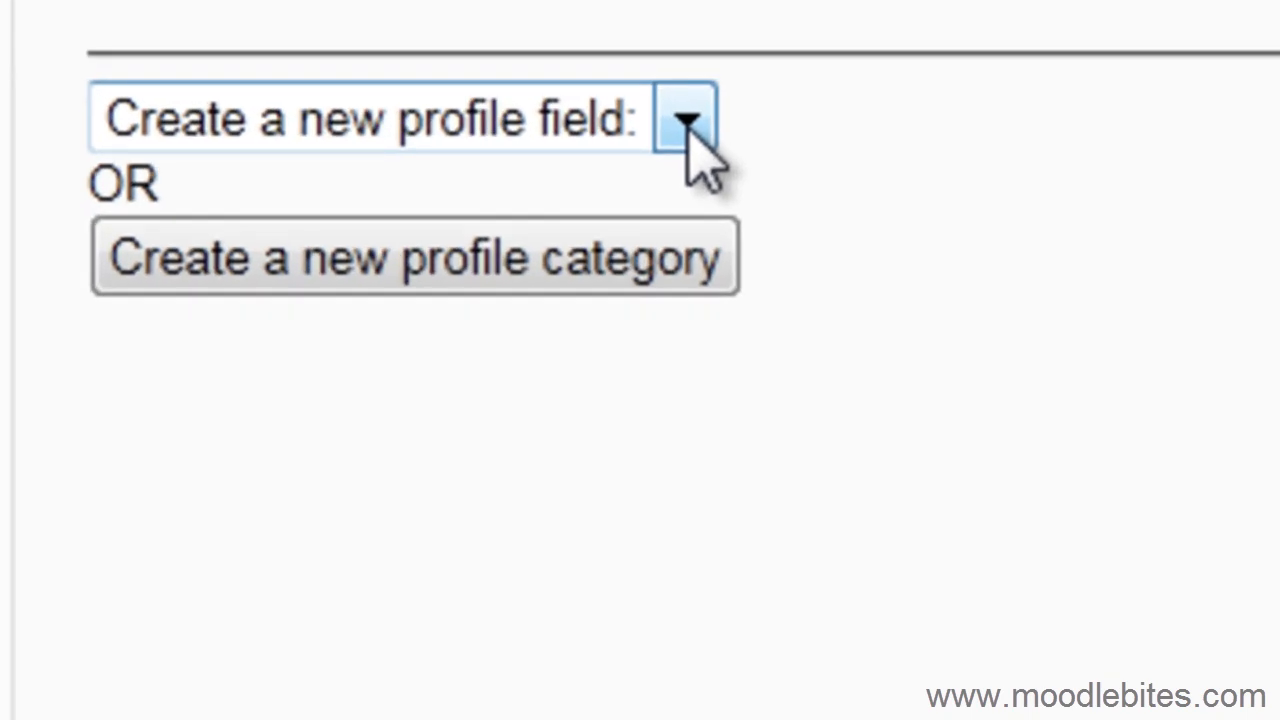
Browse the field types in the 'Create a new profile field' list, then close it
left_click(685, 118)
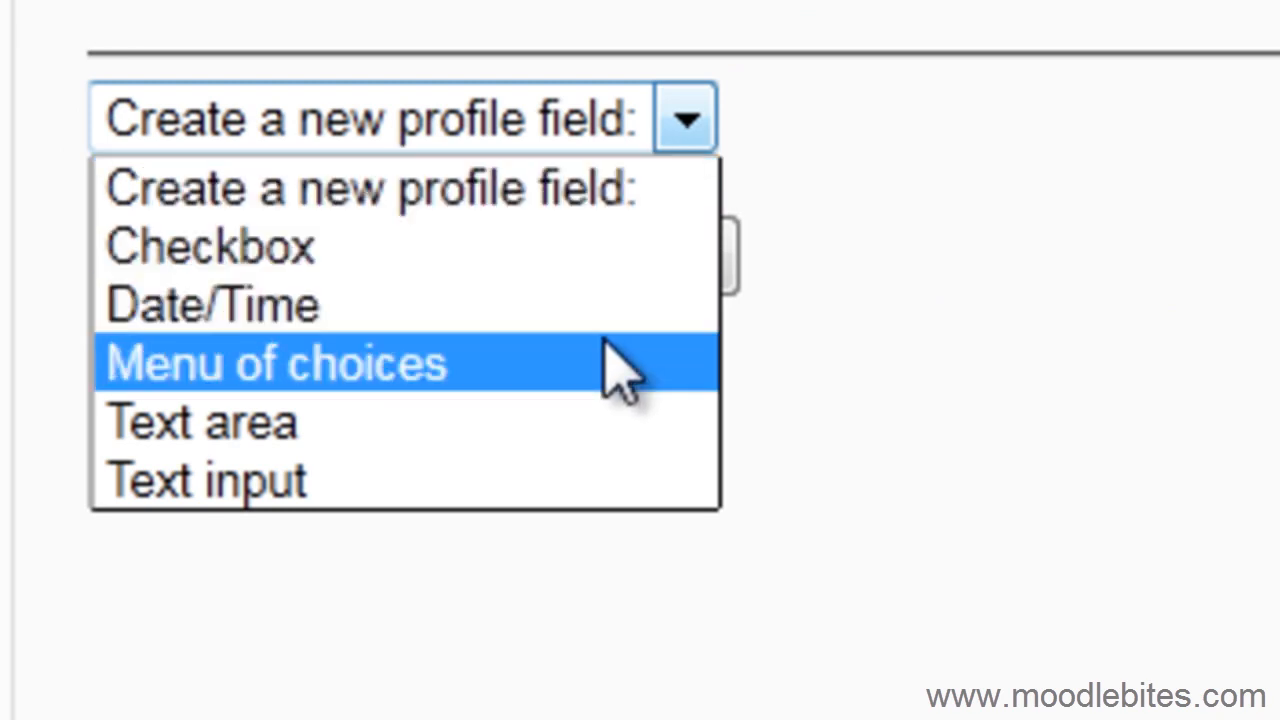
mouse_move(640, 385)
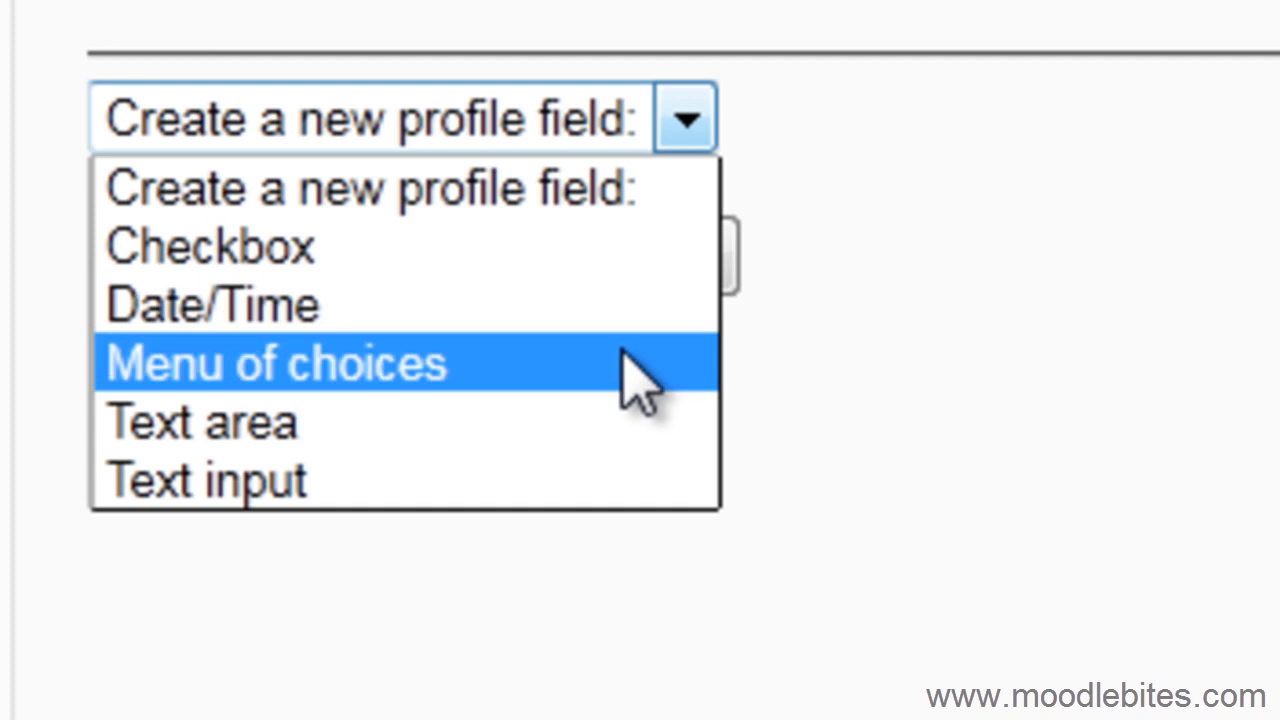
mouse_move(625, 420)
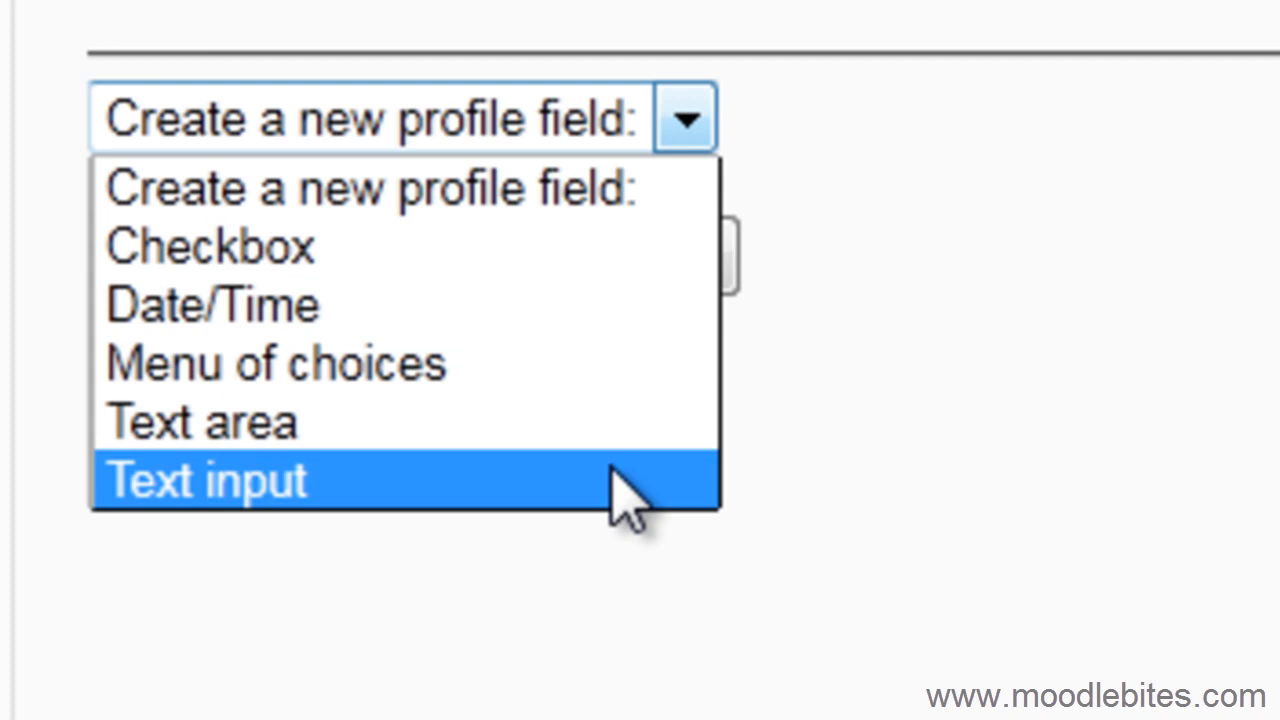
mouse_move(630, 510)
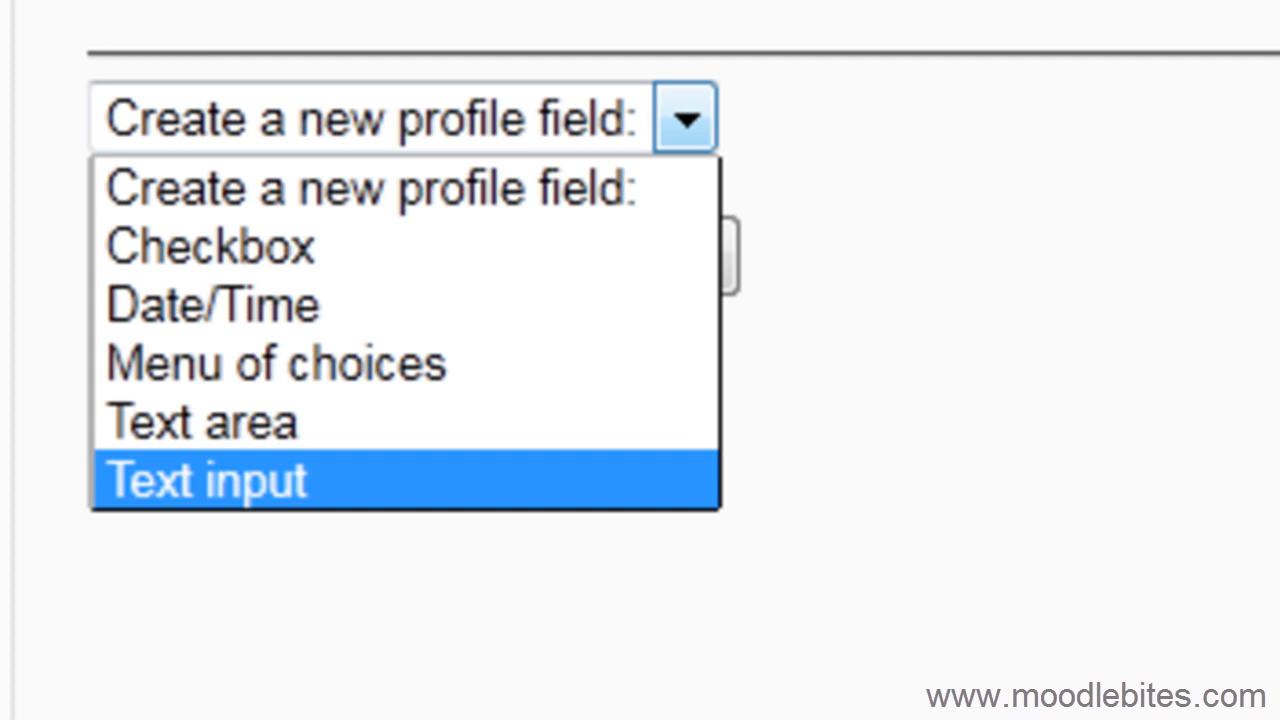
left_click(205, 480)
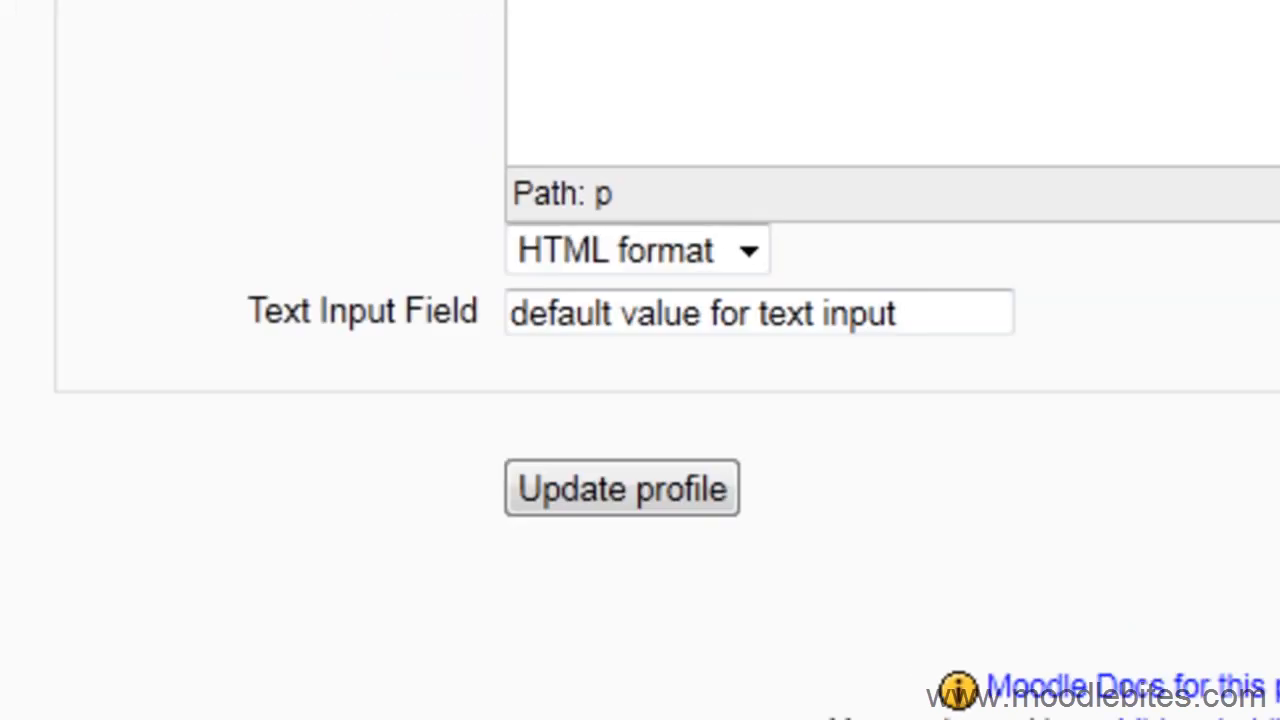
scroll("up", 3)
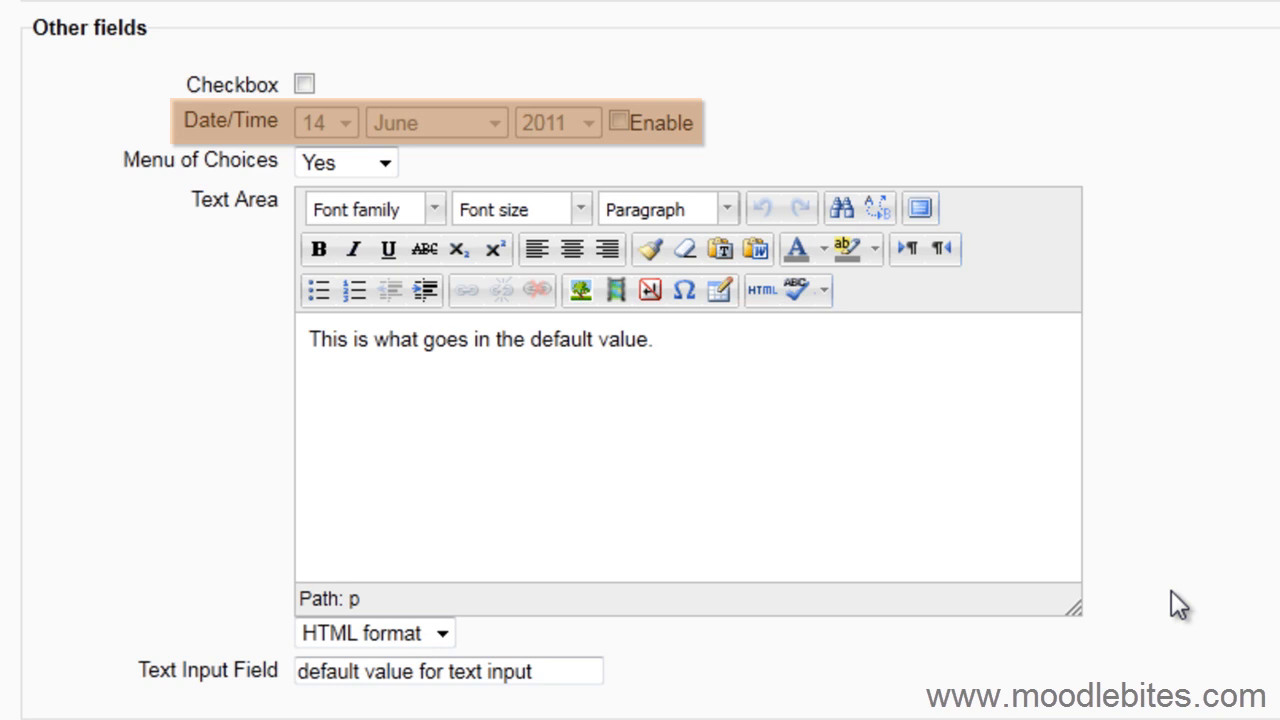
left_click(618, 121)
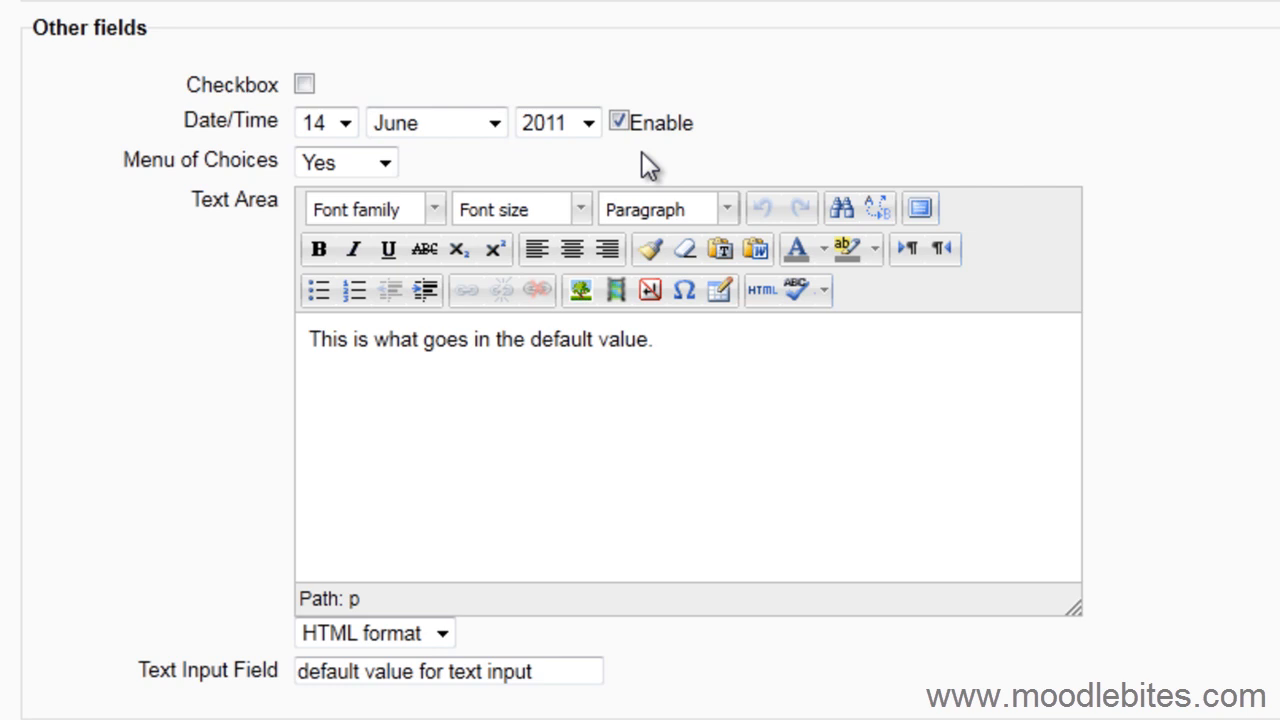
left_click(346, 161)
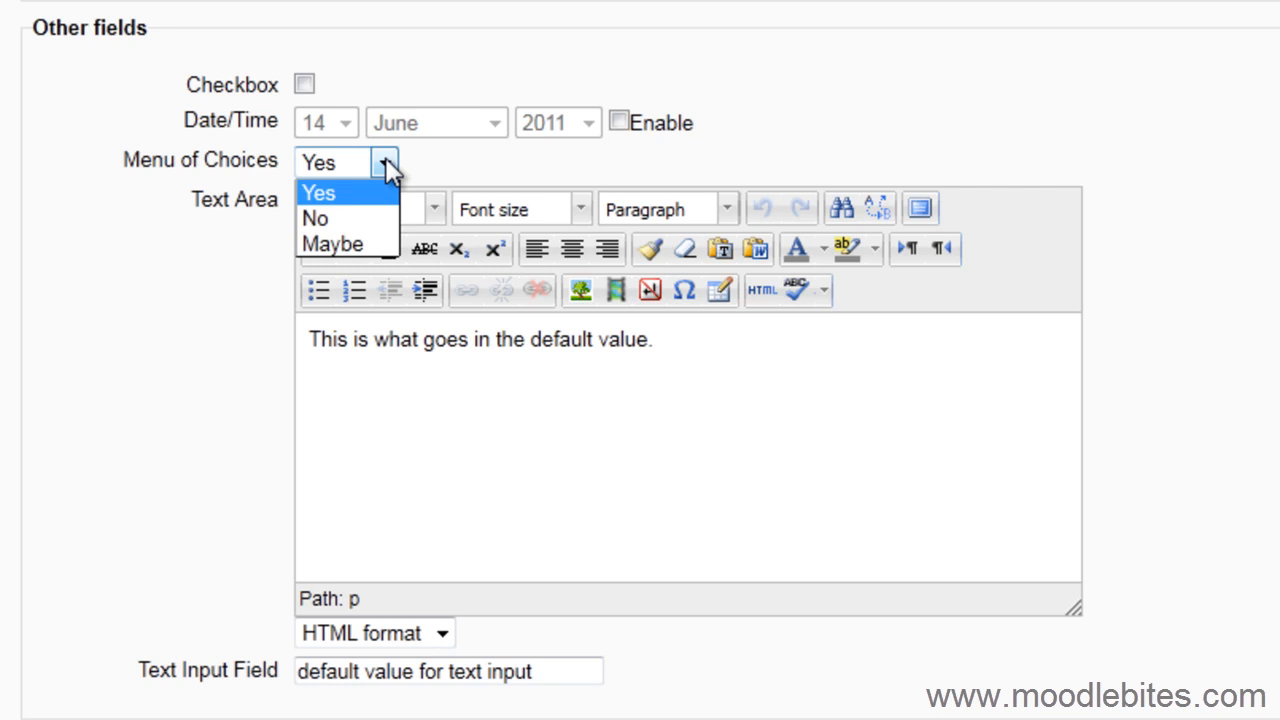
mouse_move(363, 191)
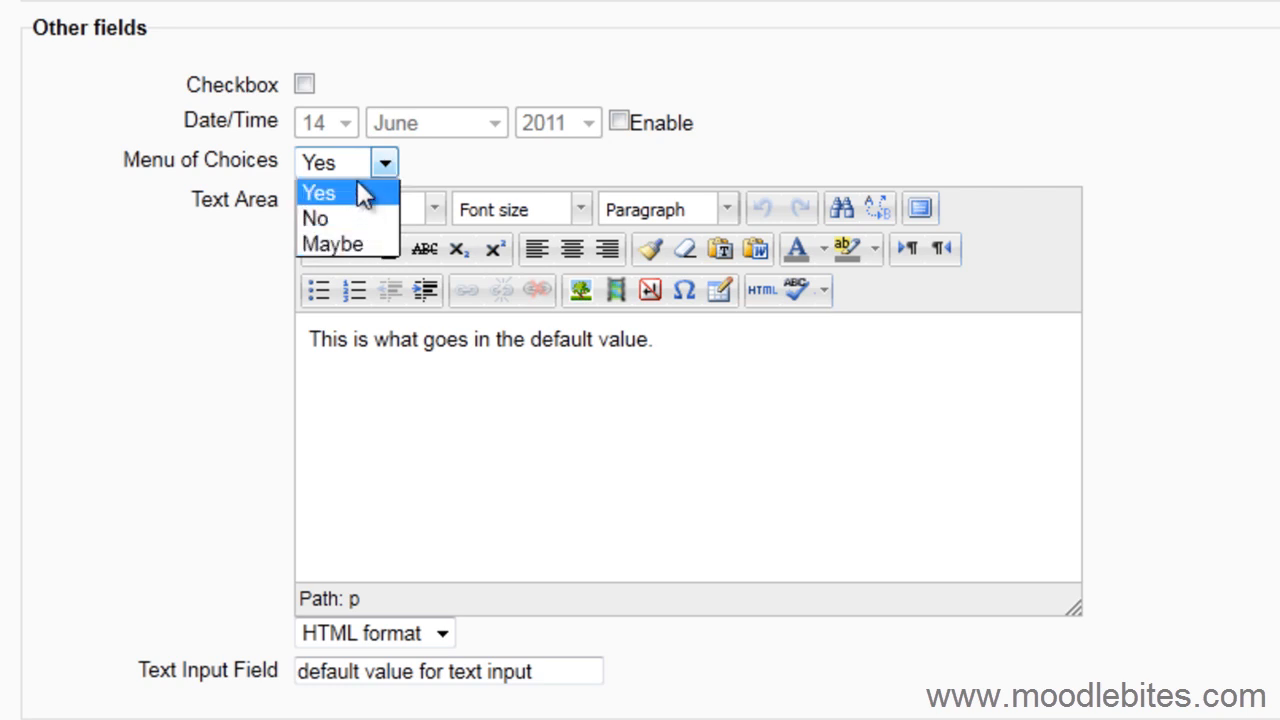
left_click(320, 192)
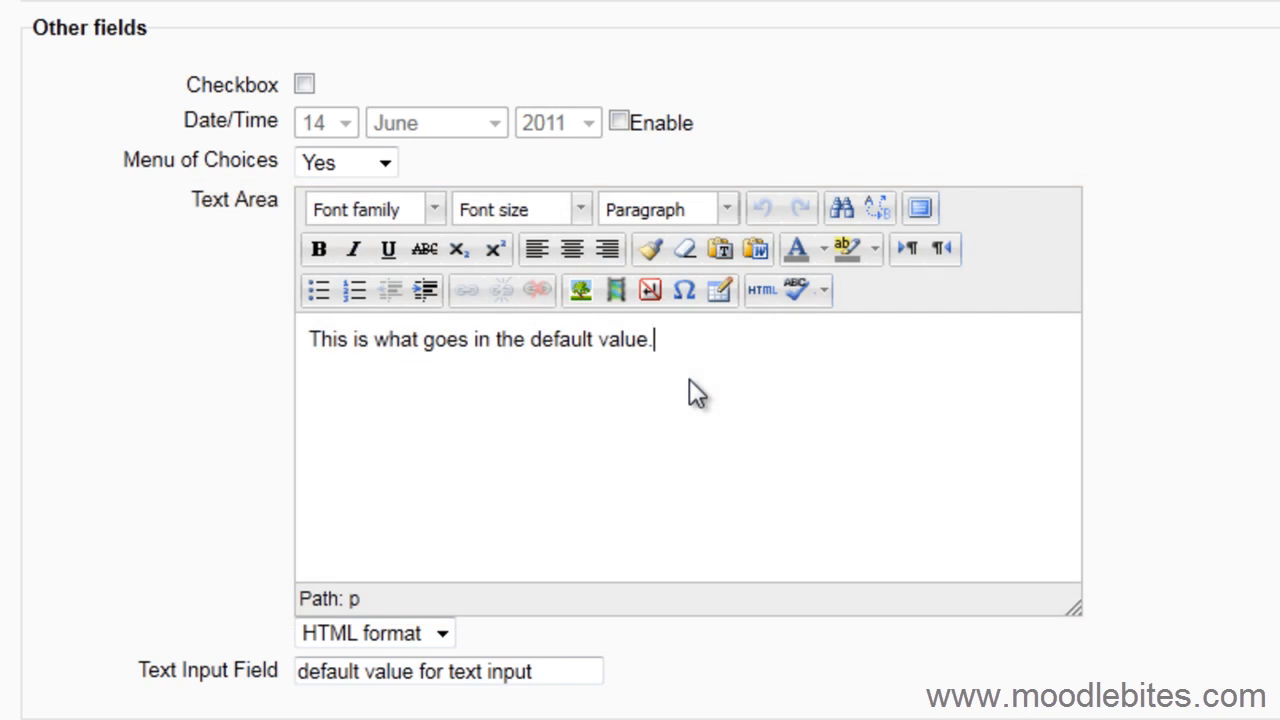
mouse_move(543, 323)
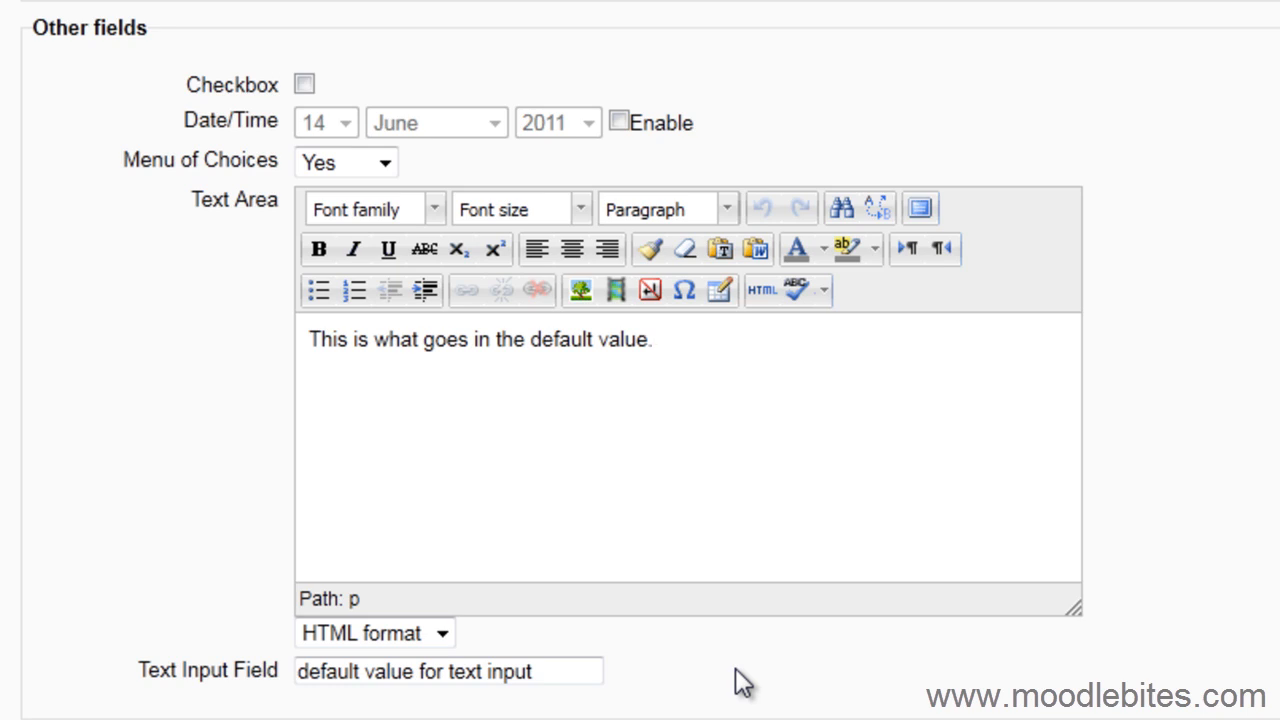
left_click(653, 339)
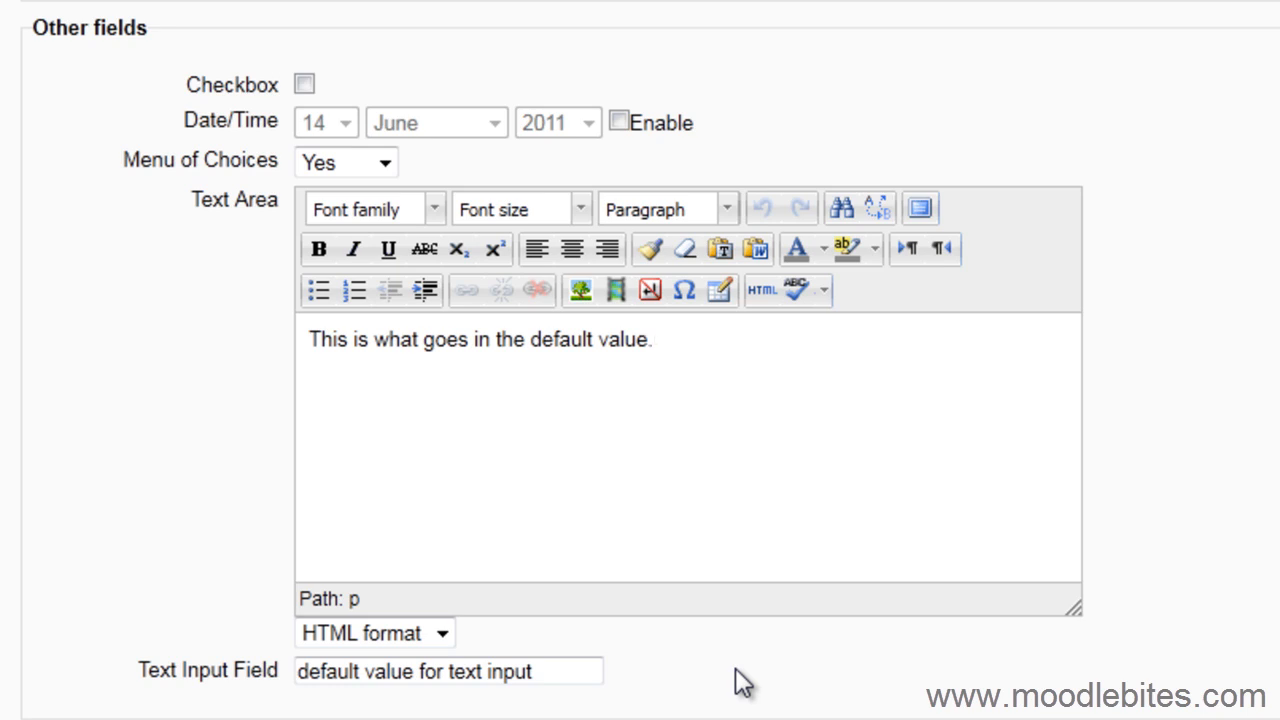
mouse_move(707, 653)
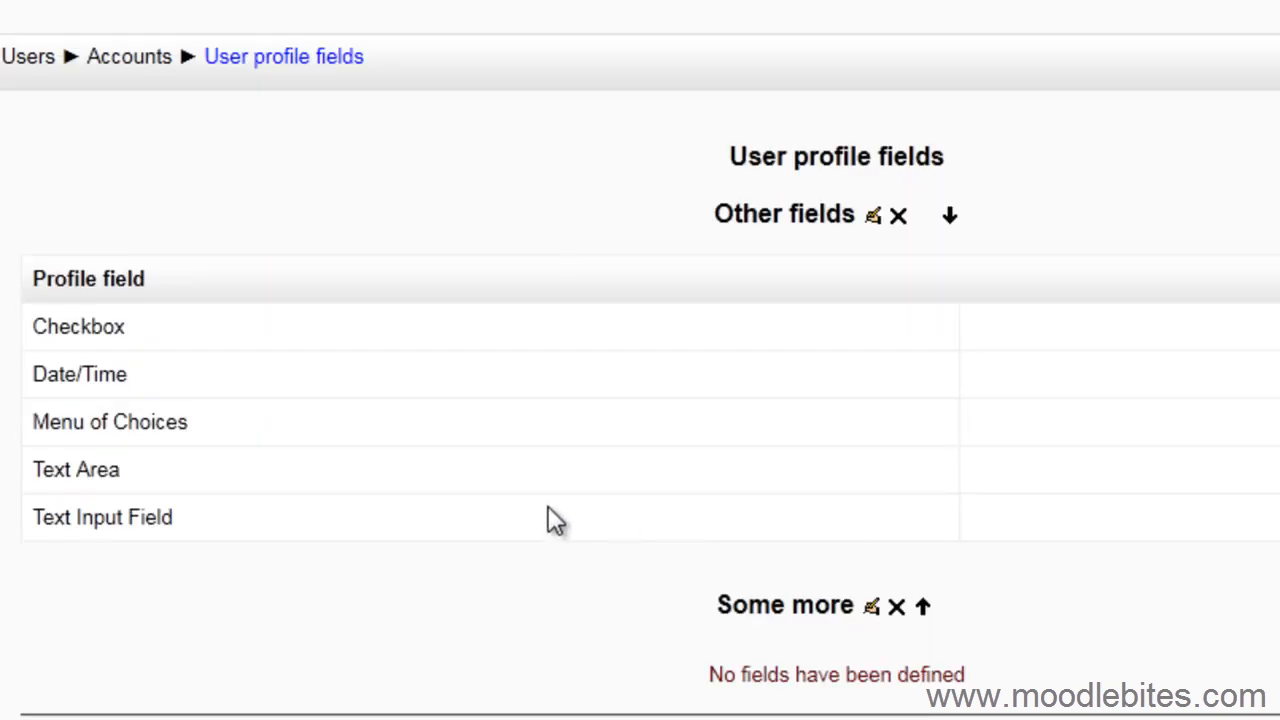
Open the 'Create a new profile field' list to pick the Text input type
scroll("down", 3)
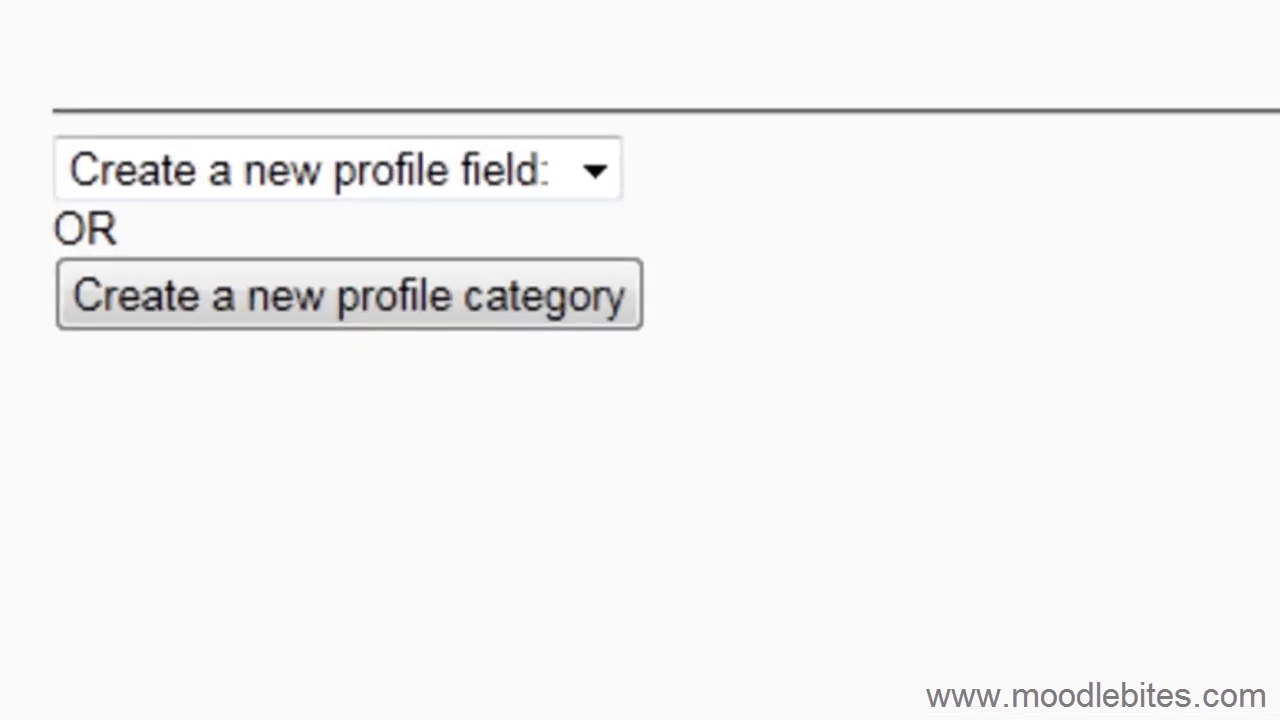
left_click(594, 169)
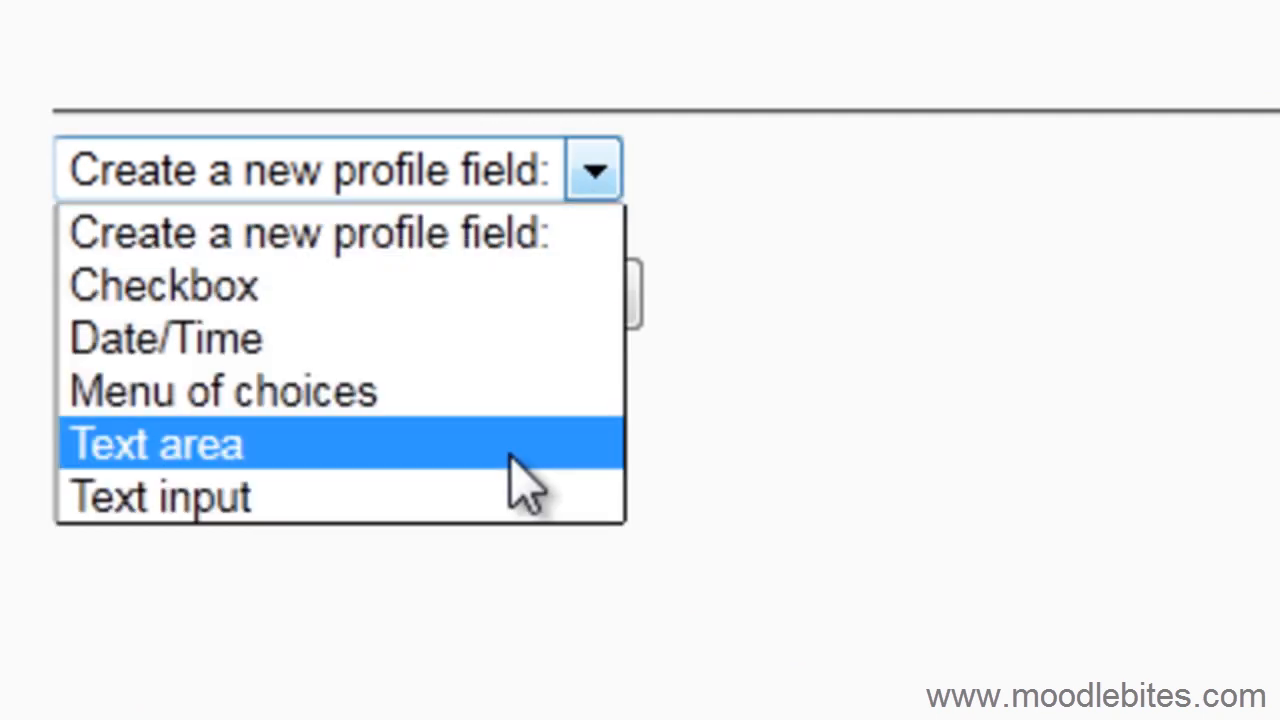
mouse_move(490, 520)
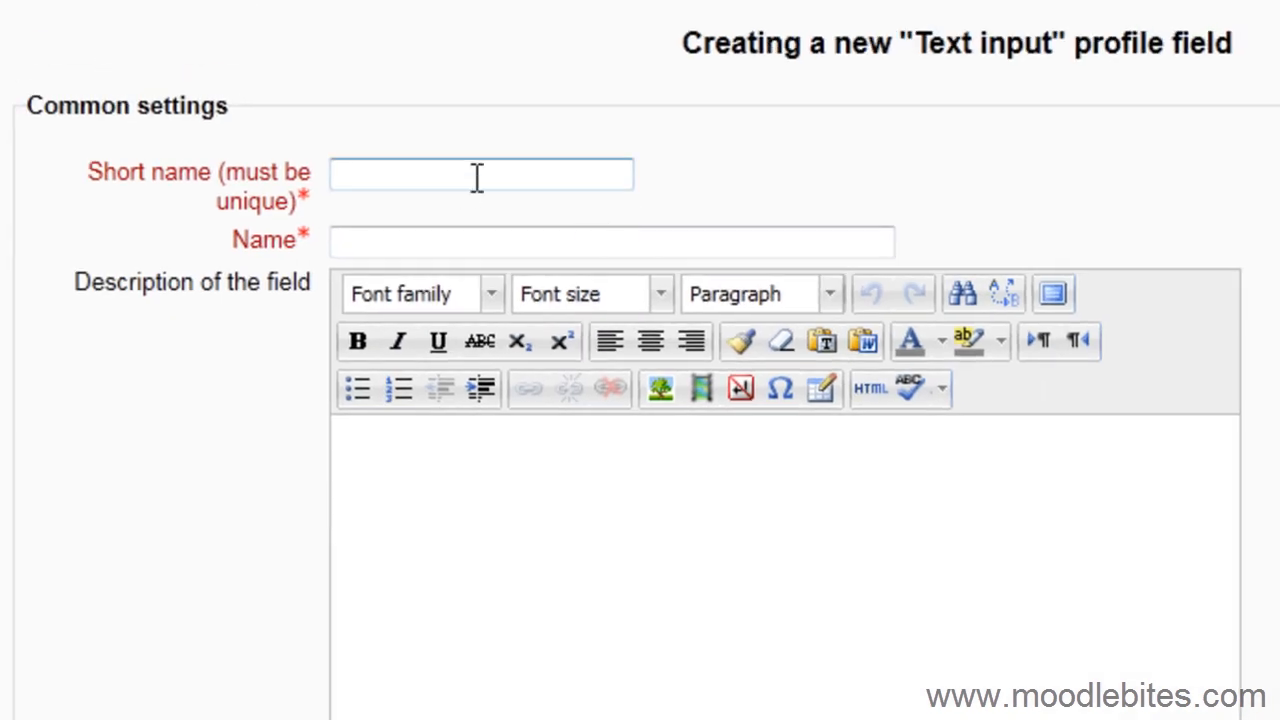
mouse_move(975, 185)
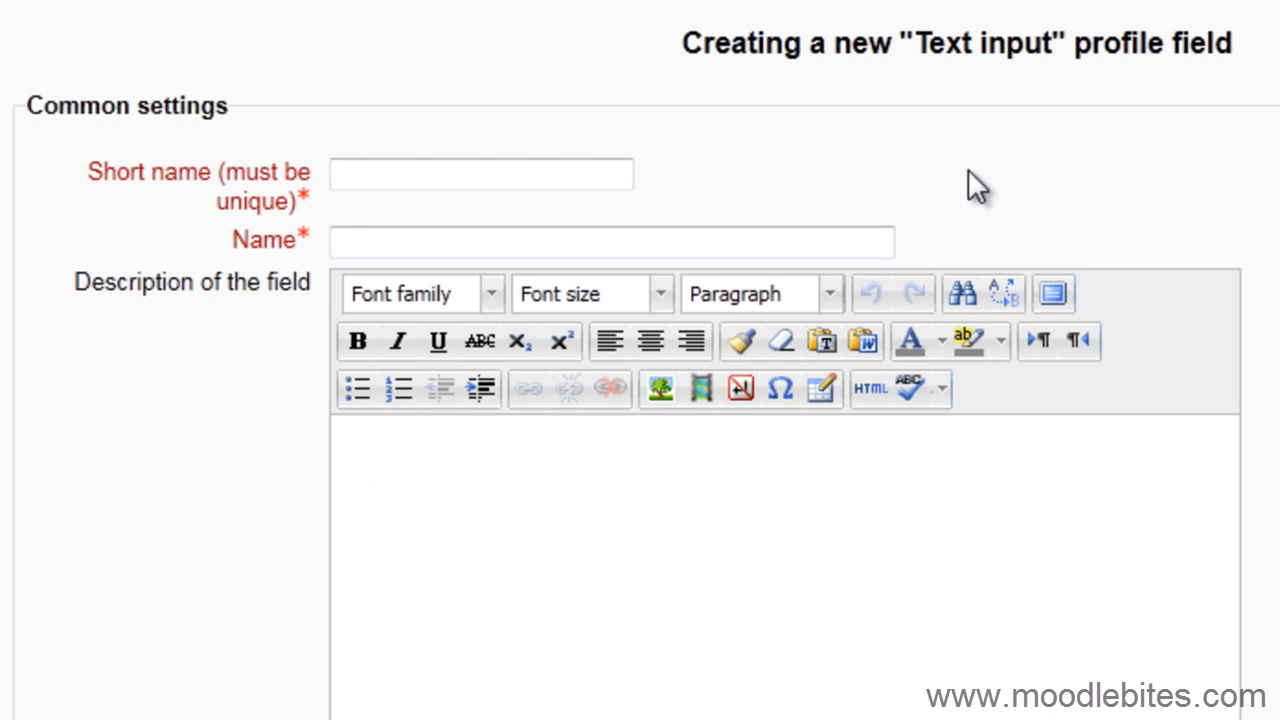
Give the new field short name 'twitter' and name 'Twitter username'
type("twitter")
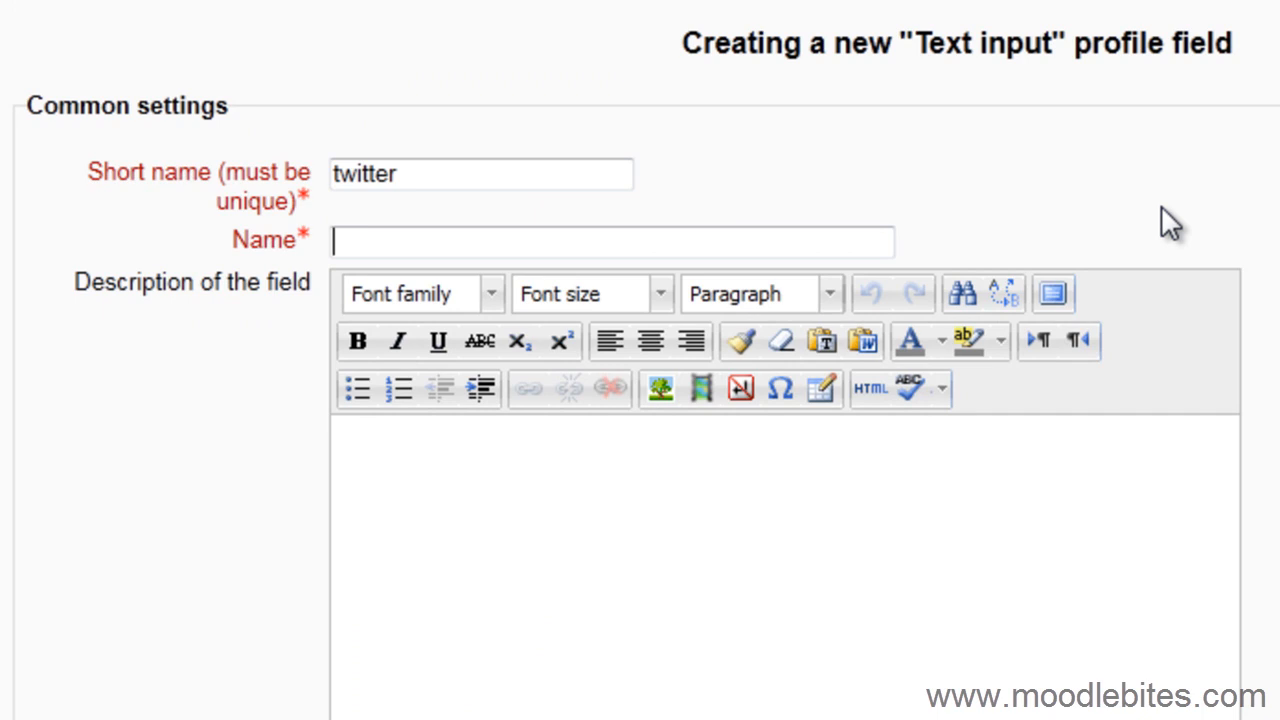
type("Twitter username")
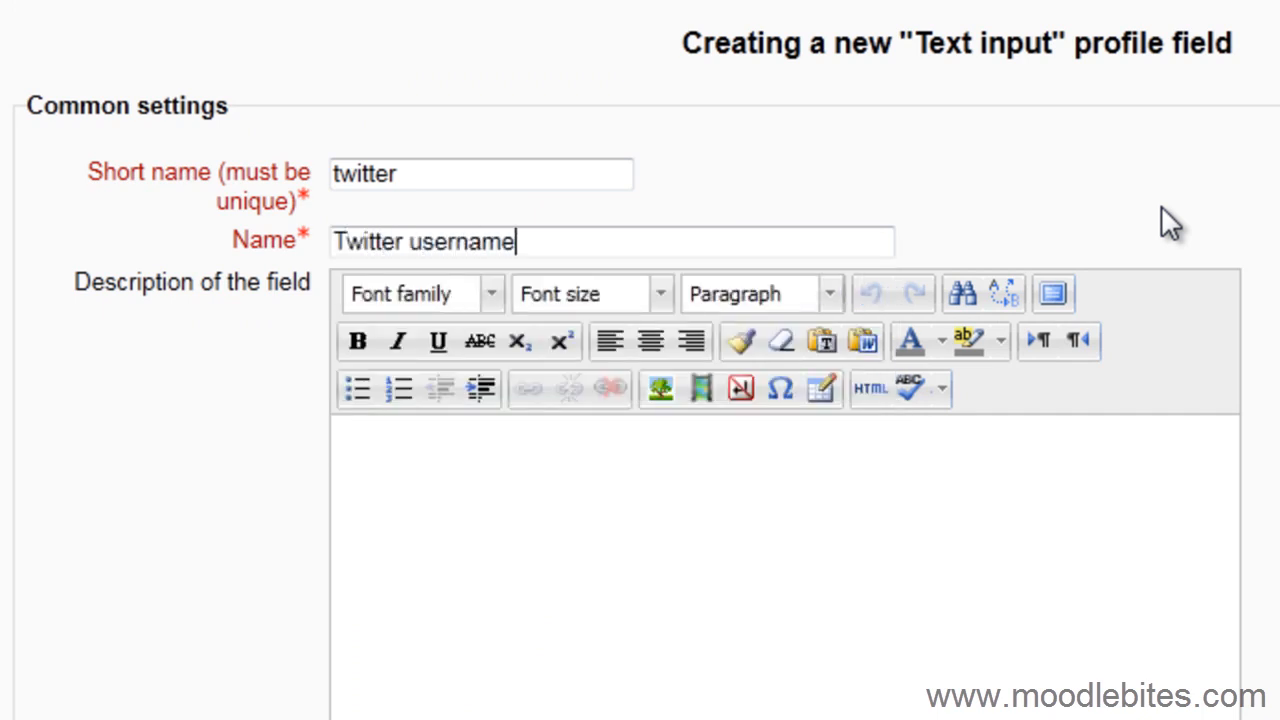
left_click(750, 500)
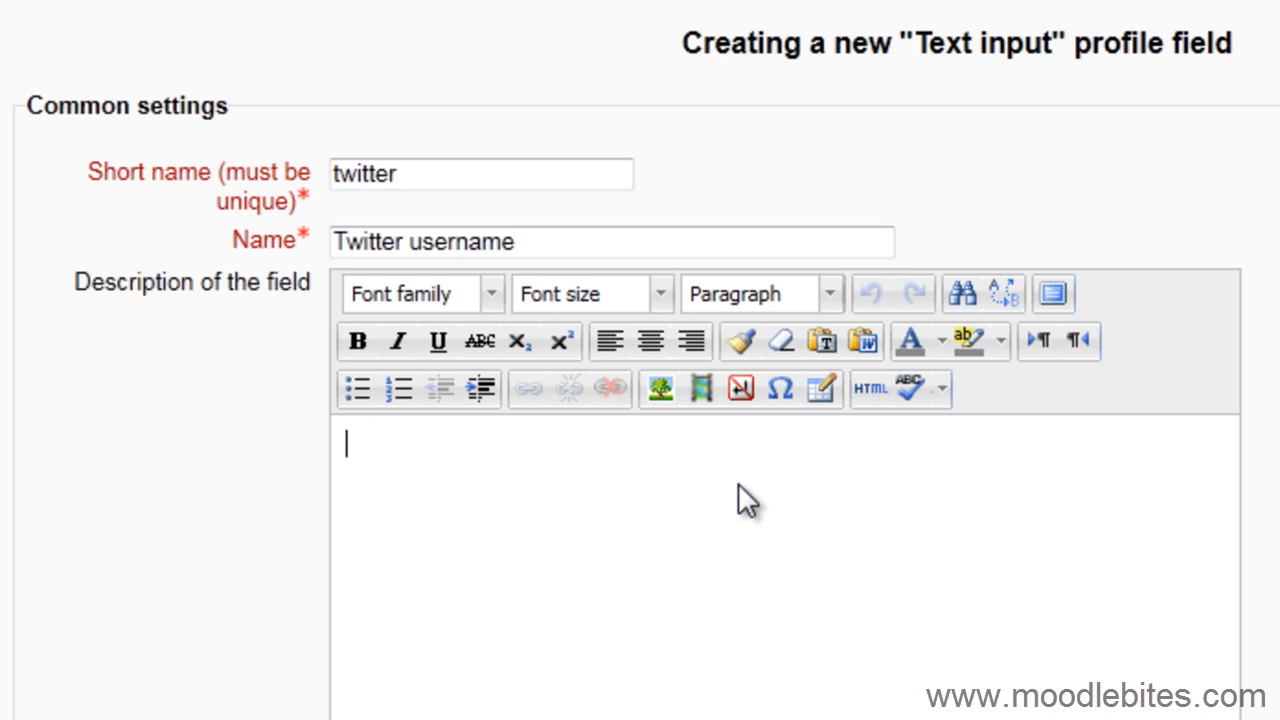
Set 'Should the data be unique?' to Yes and keep 'Display on signup page?' at No
scroll("down", 3)
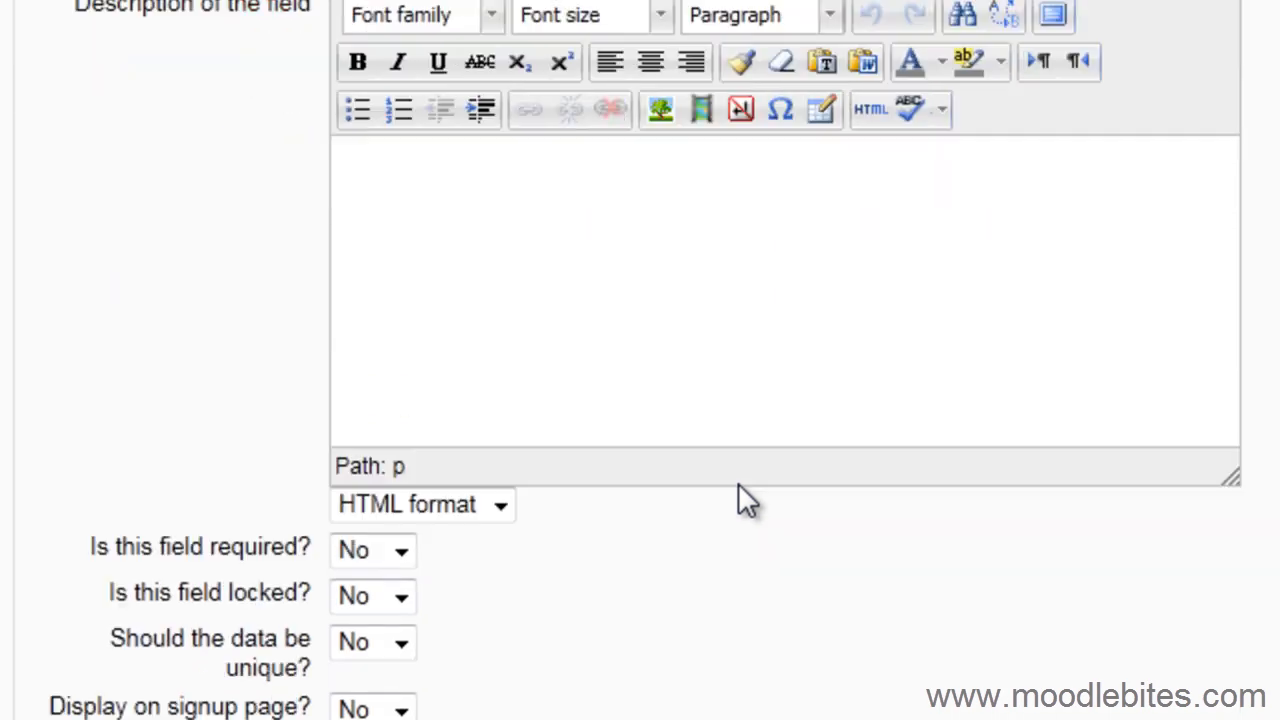
scroll("down", 3)
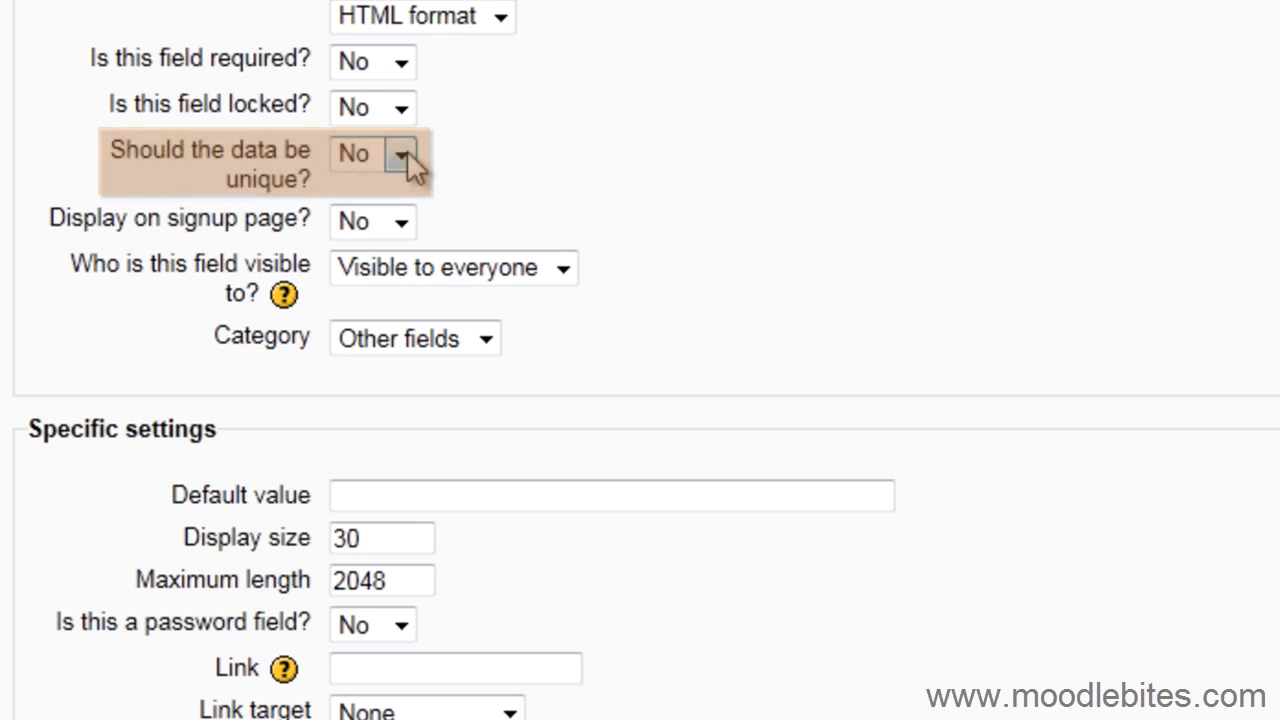
left_click(400, 153)
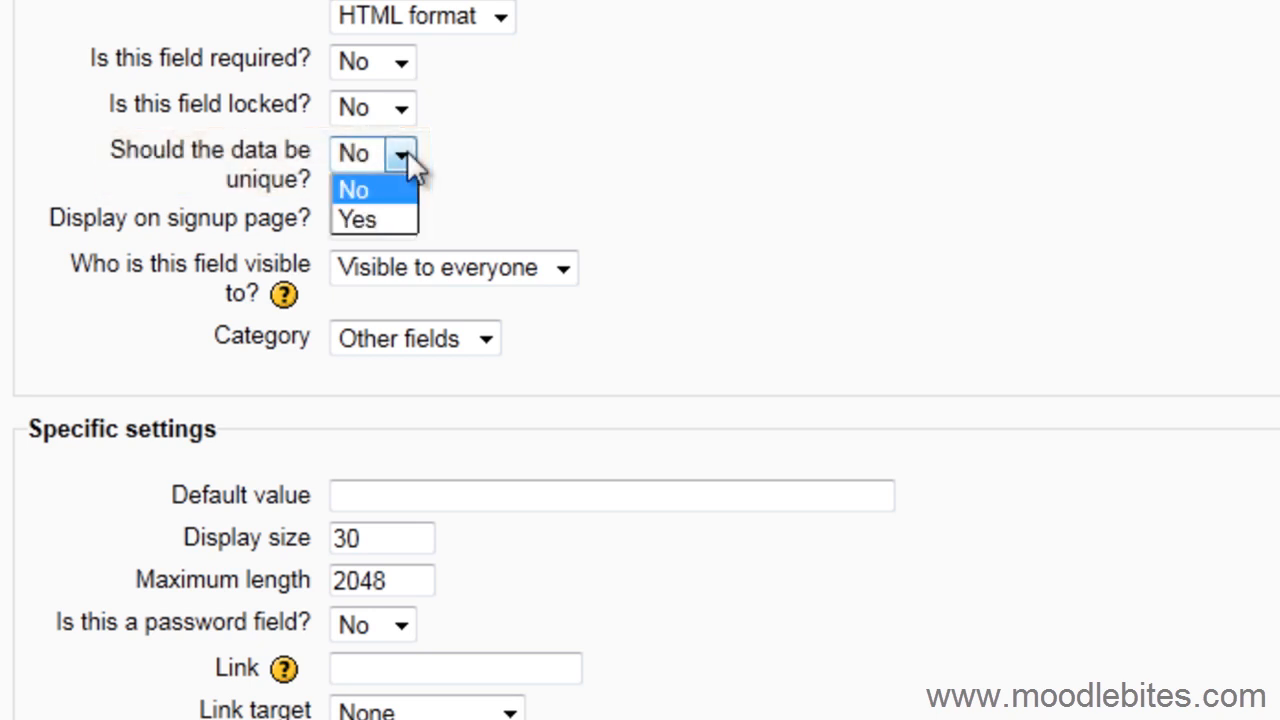
left_click(356, 219)
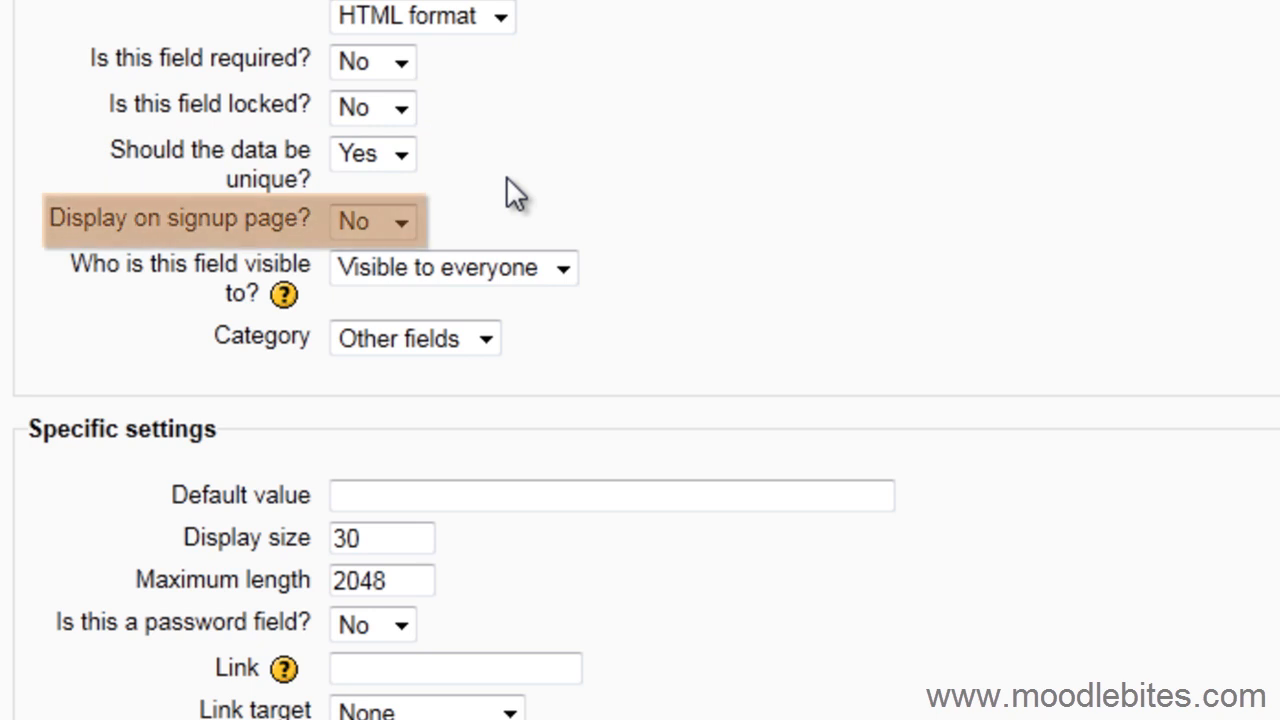
mouse_move(480, 198)
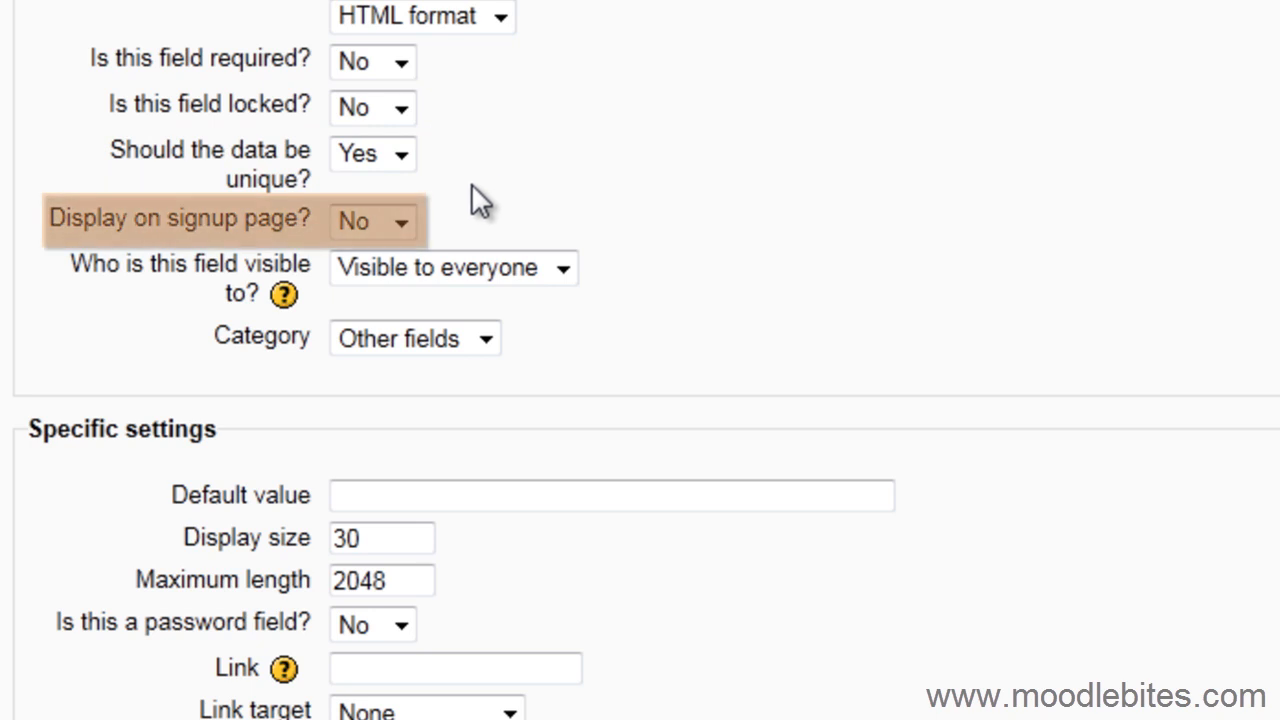
left_click(373, 221)
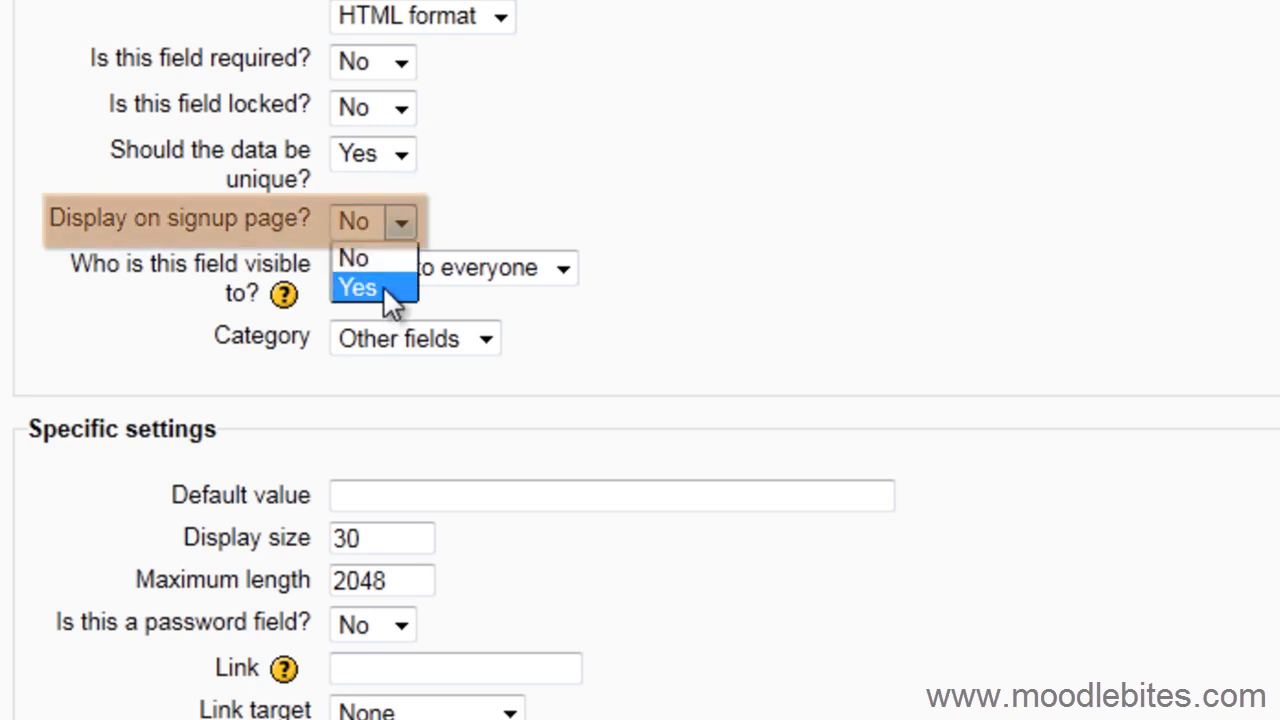
mouse_move(355, 257)
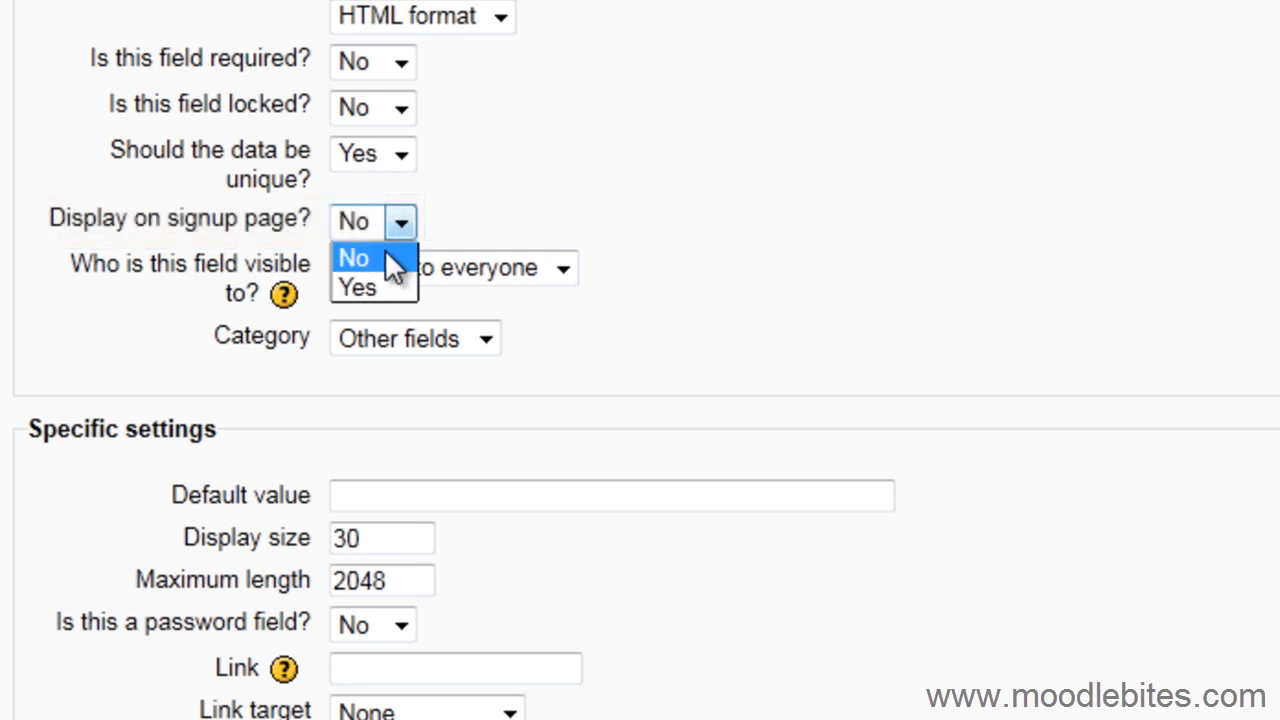
left_click(562, 267)
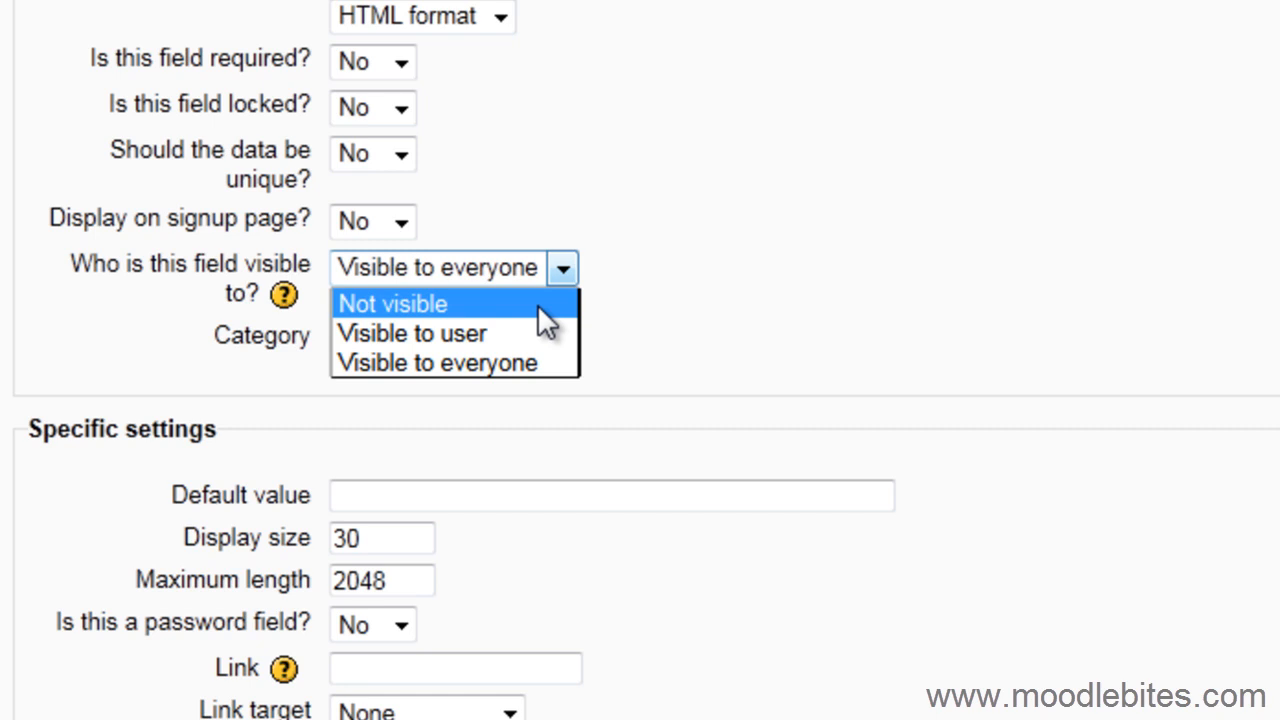
mouse_move(550, 340)
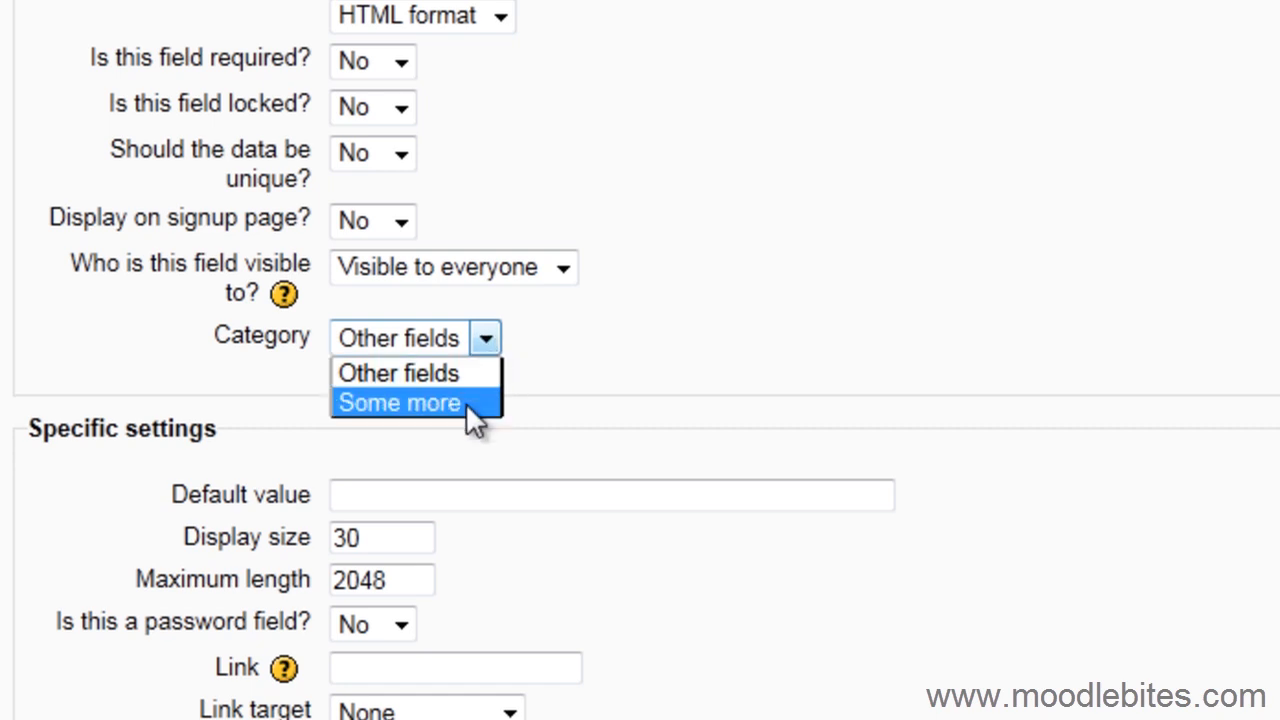
Put the field in the Some more category, keeping it visible to everyone
left_click(399, 403)
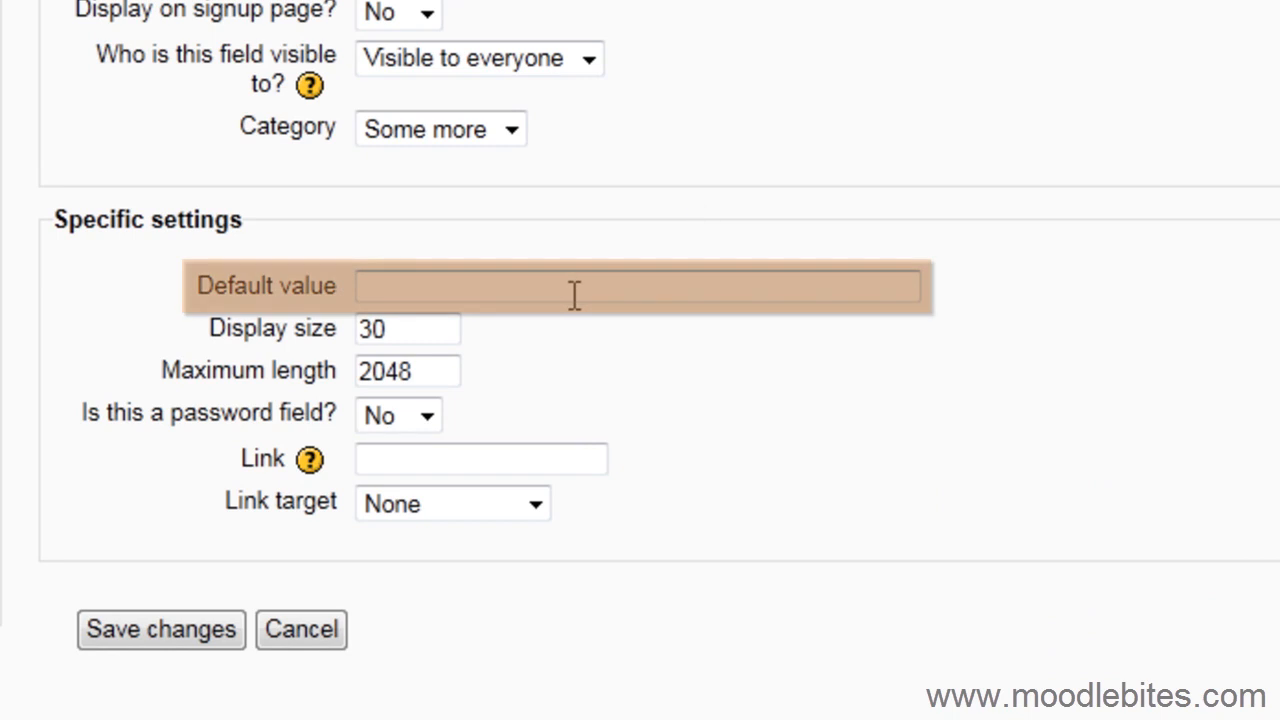
mouse_move(600, 296)
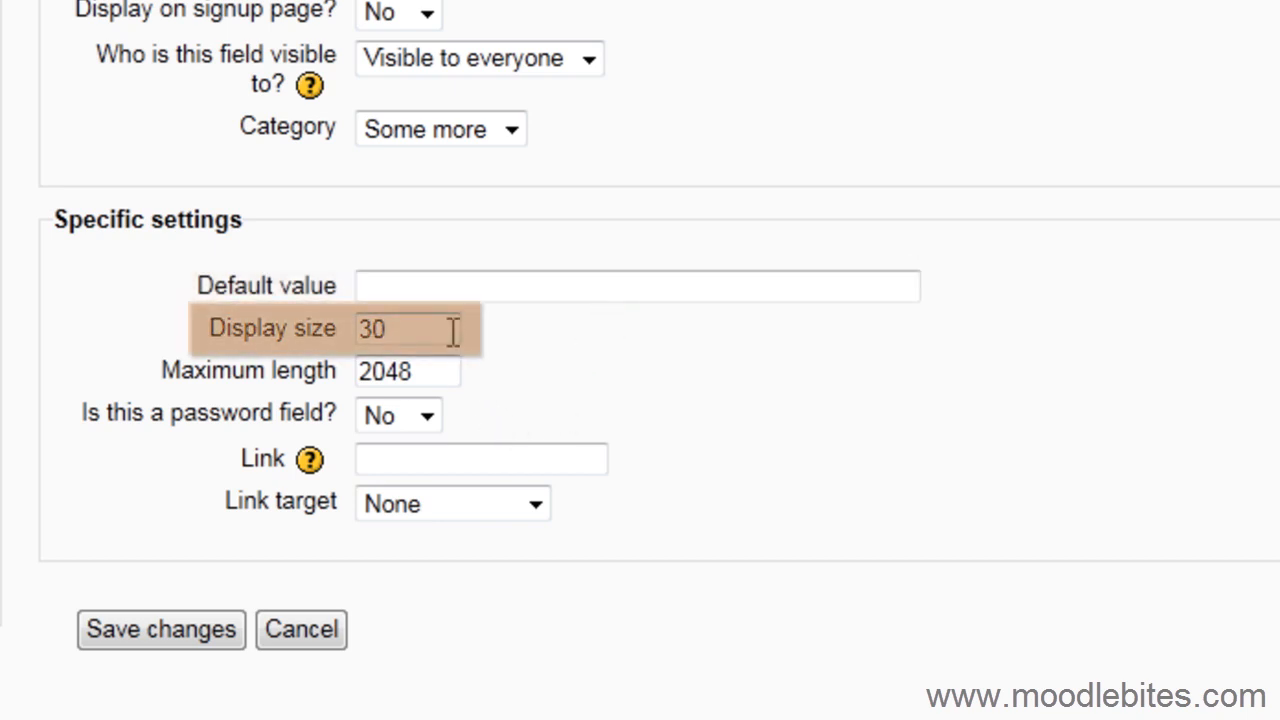
mouse_move(525, 350)
type("30")
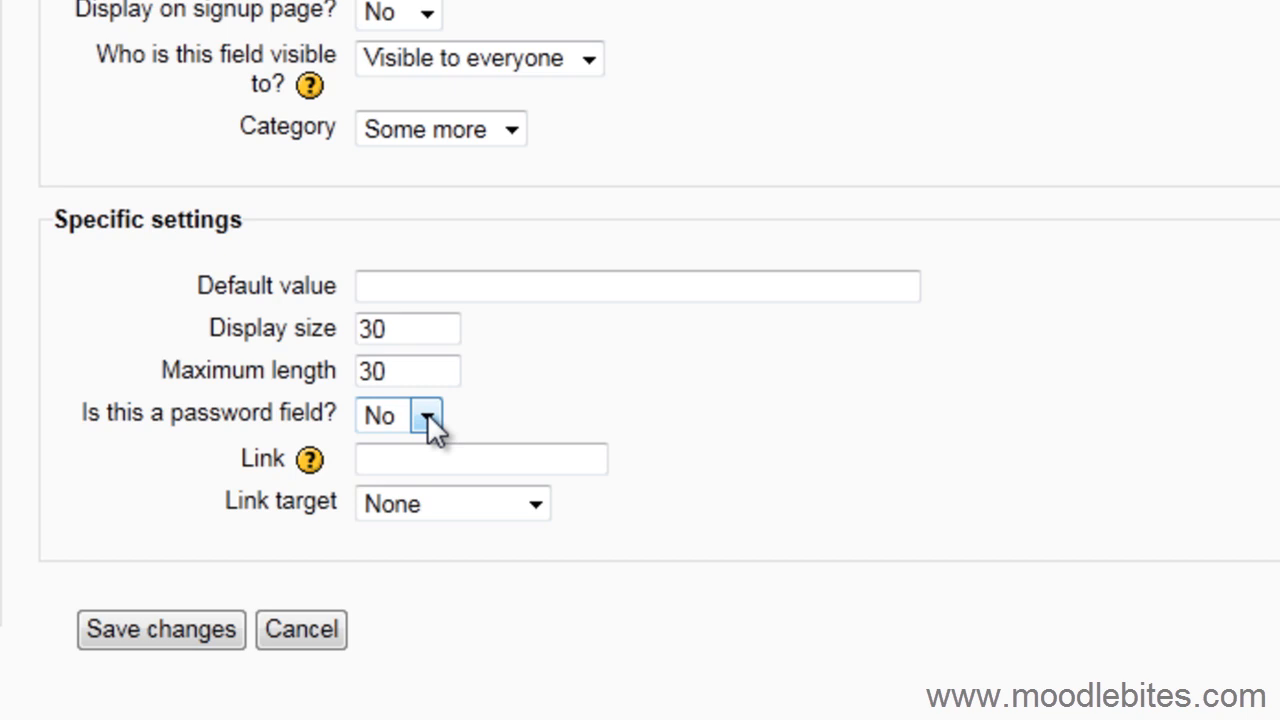
Cap the field at 30 characters and keep it a non-password field
left_click(481, 459)
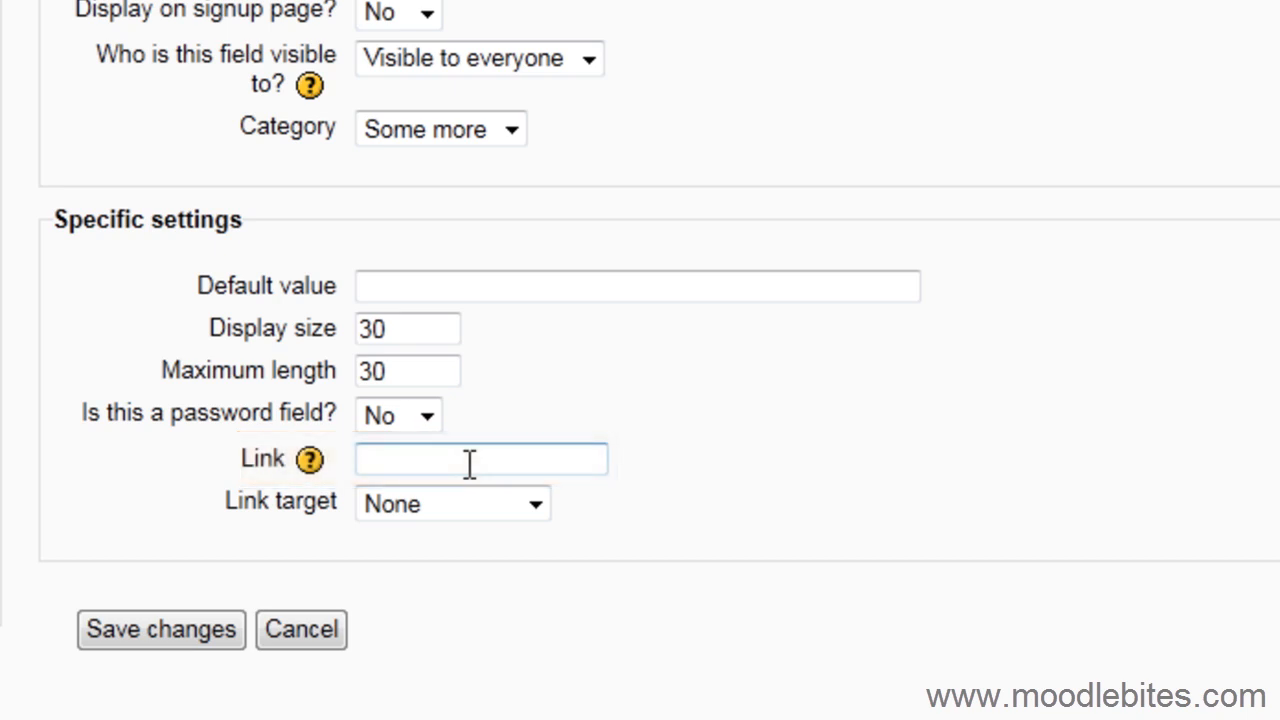
type("http")
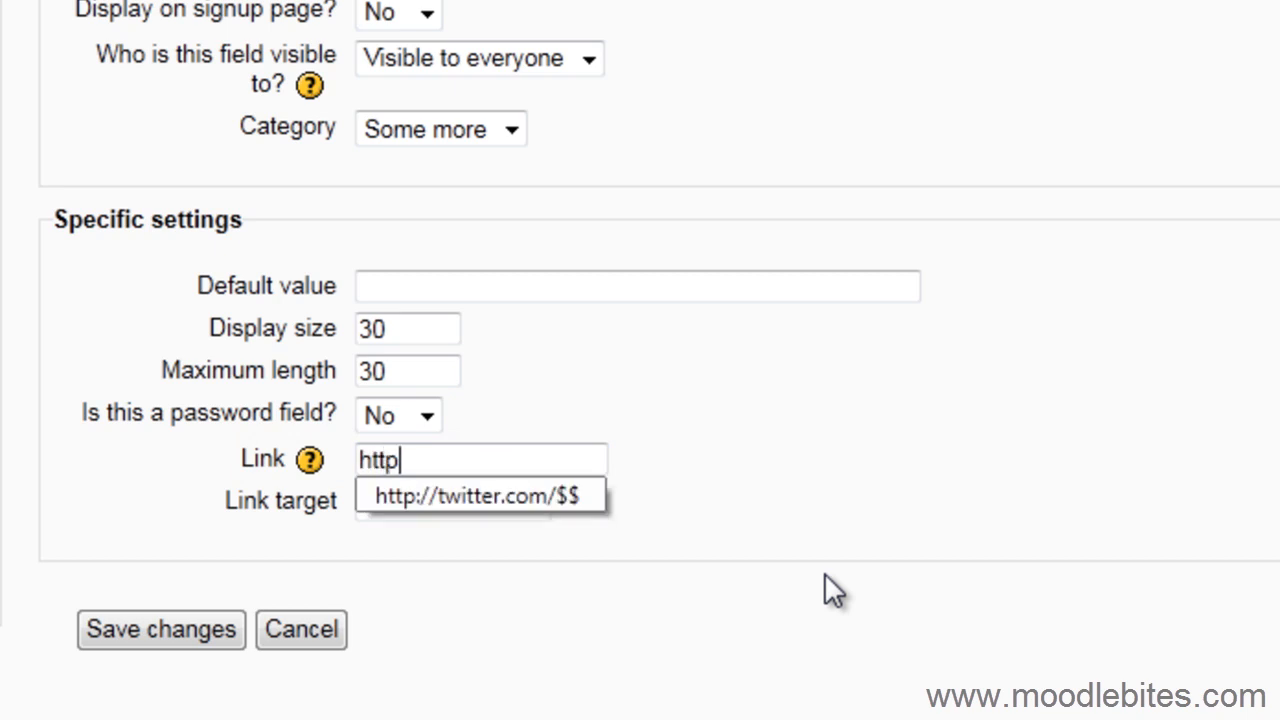
left_click(475, 495)
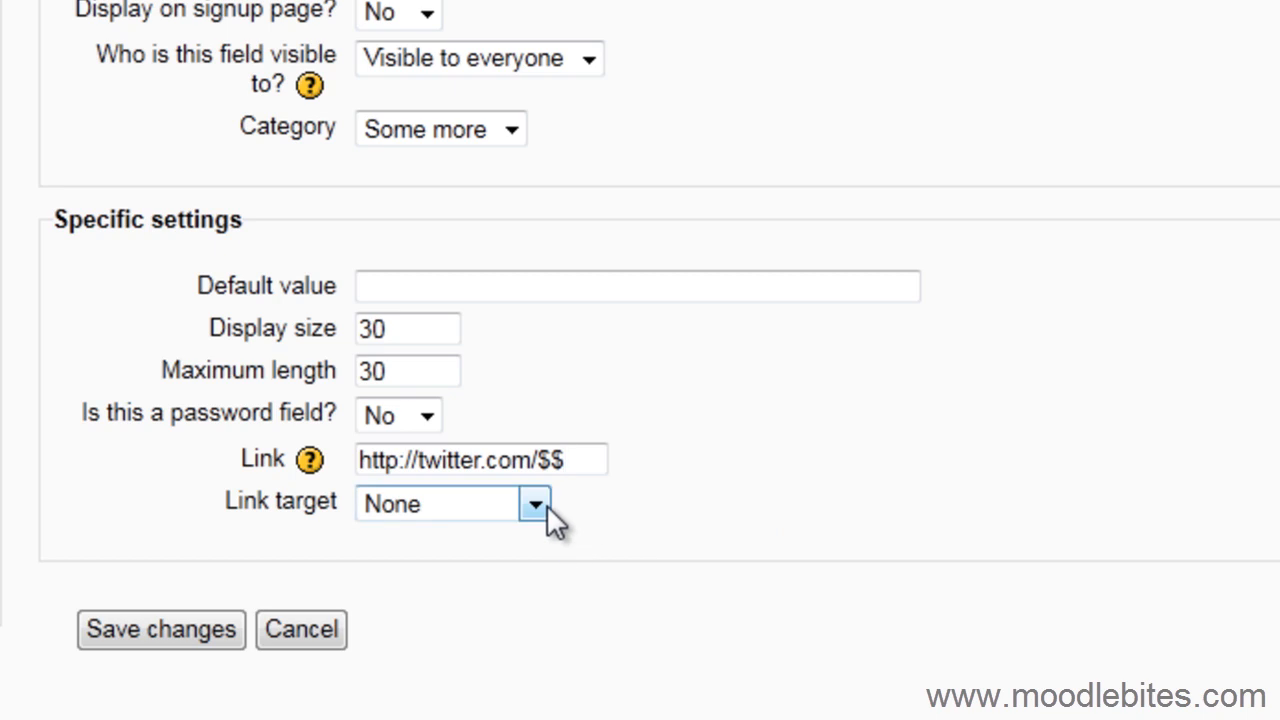
left_click(533, 503)
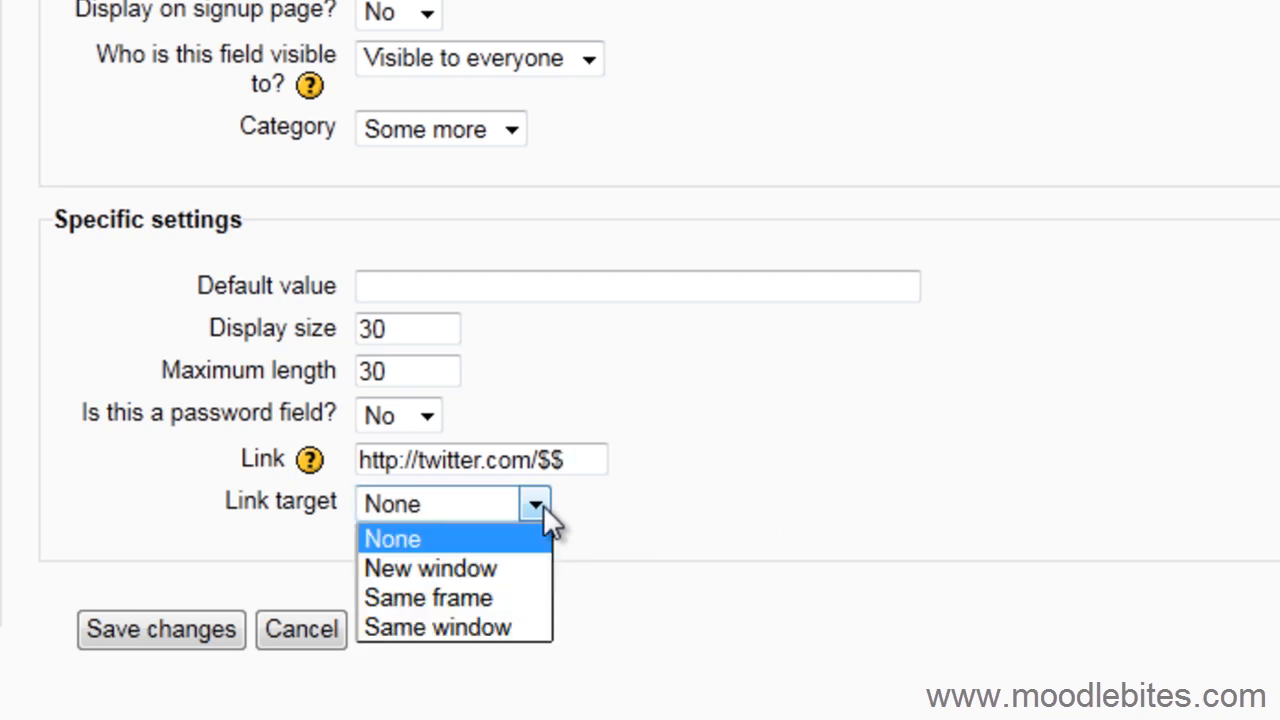
left_click(430, 568)
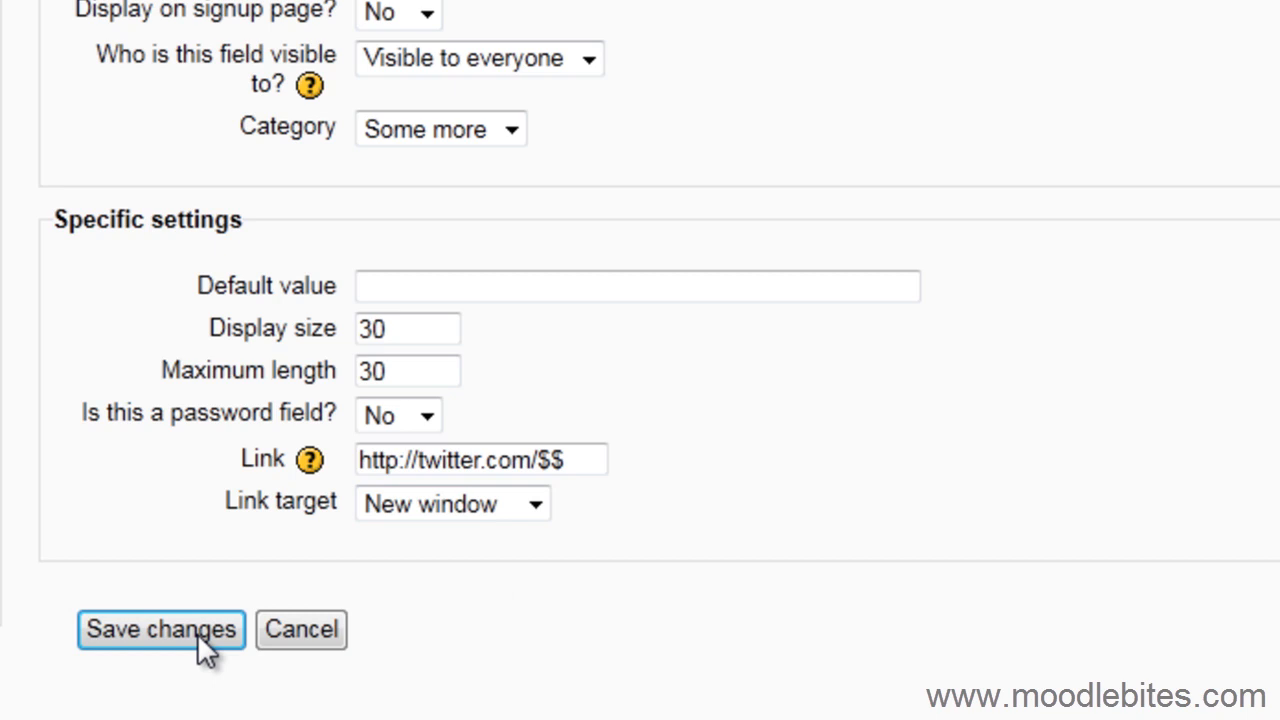
left_click(160, 630)
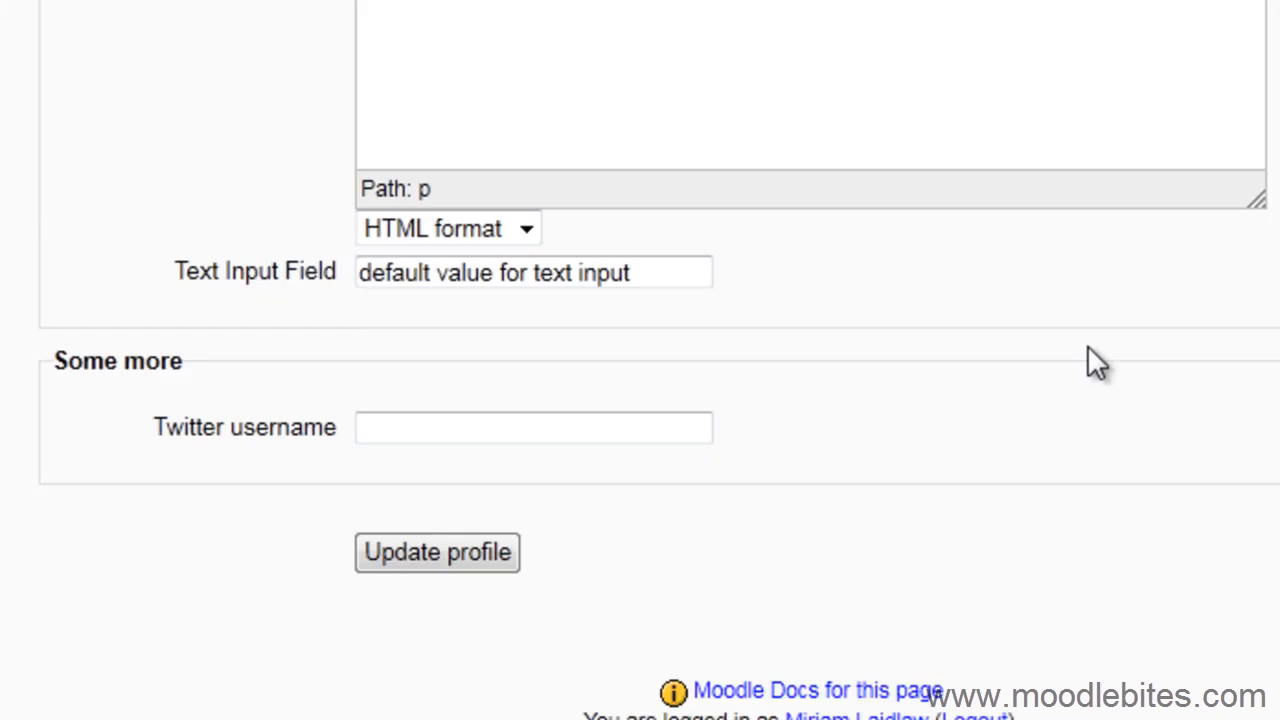
mouse_move(742, 392)
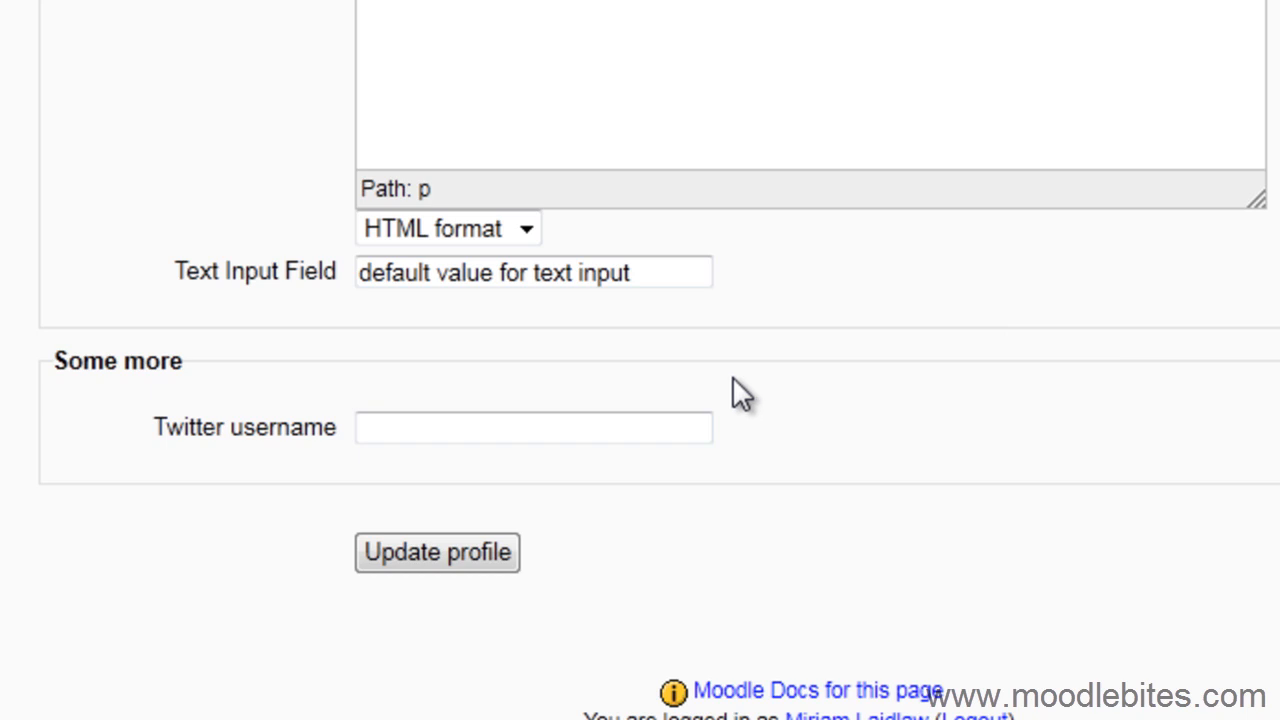
Enter 'moodlelair' as the Twitter username and update the profile
type("m")
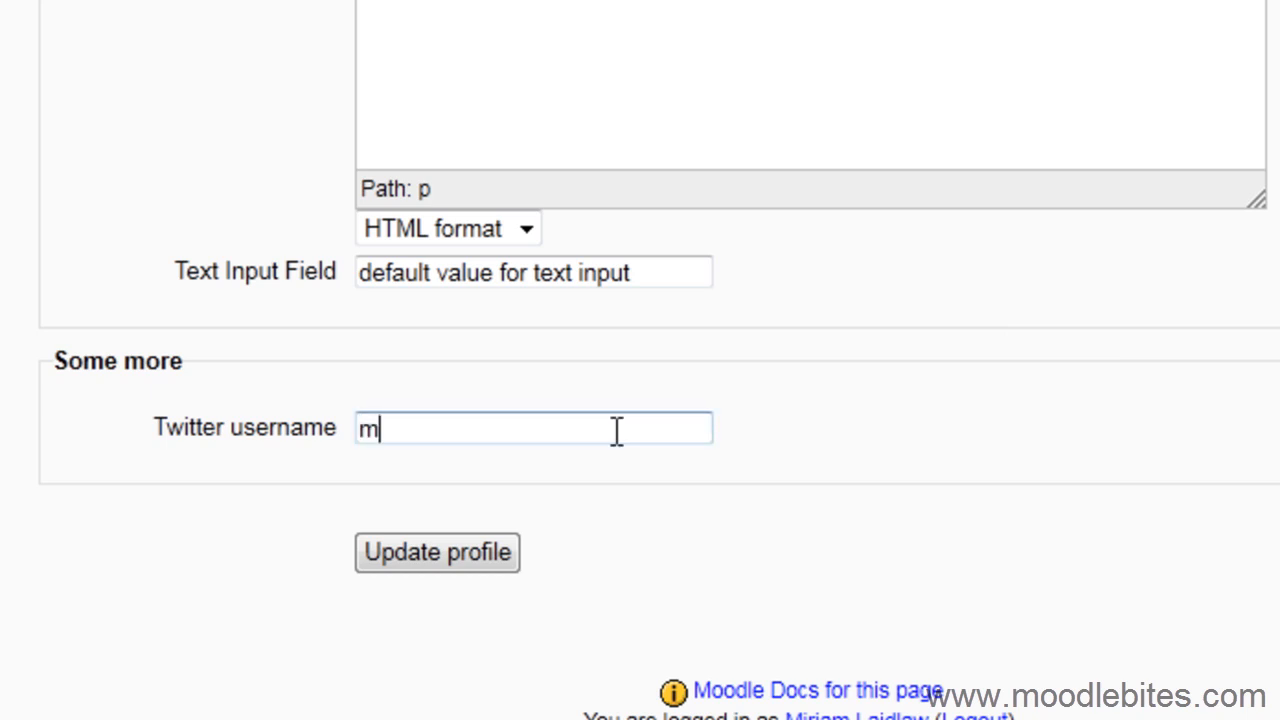
type("oodlelair")
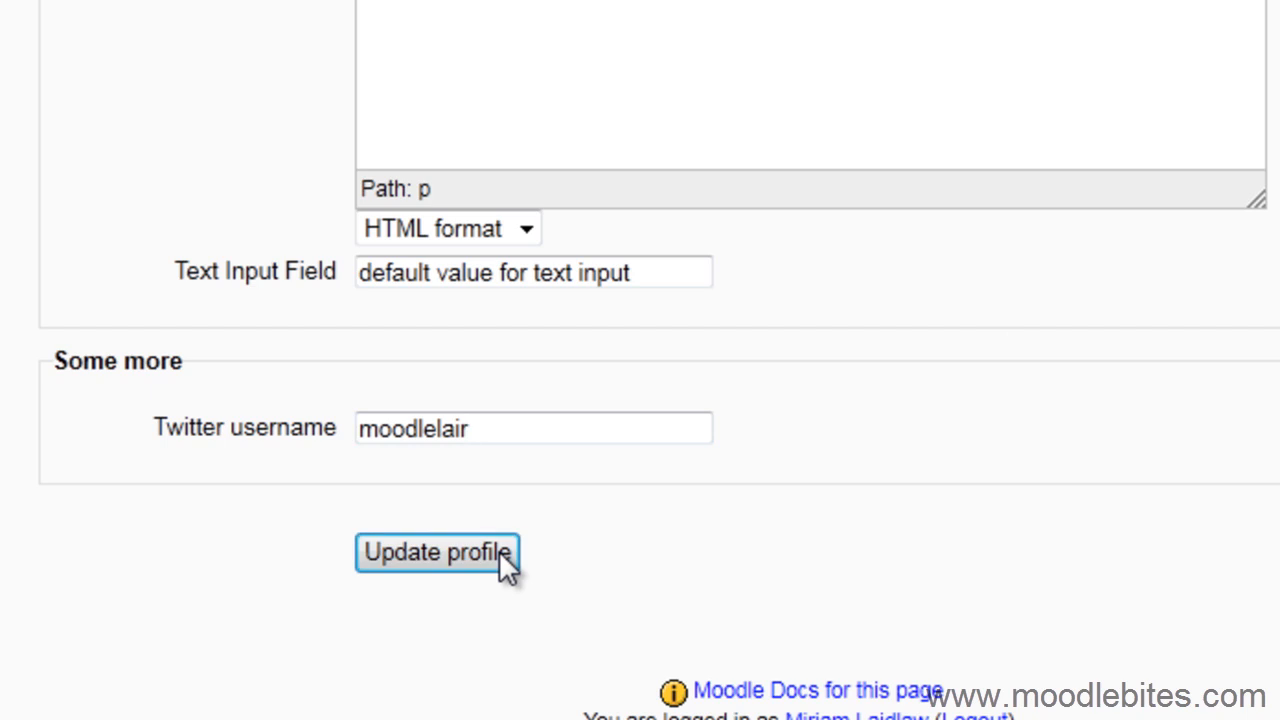
left_click(437, 552)
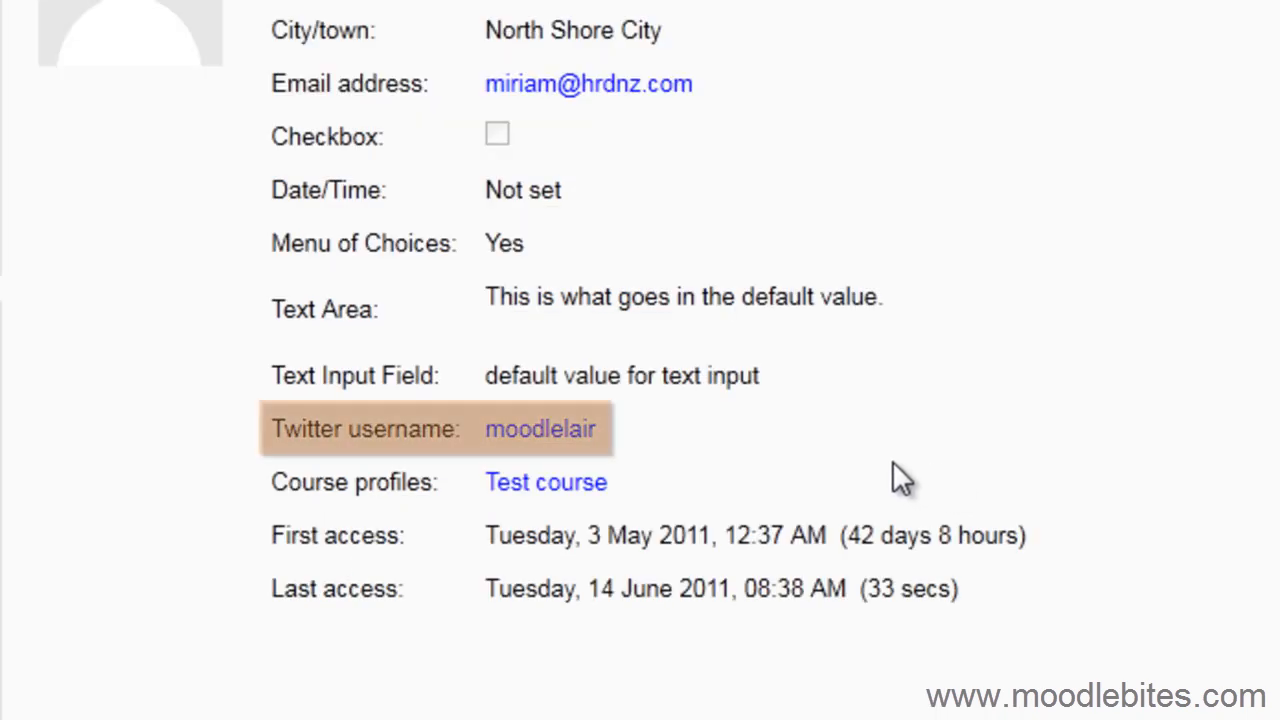
mouse_move(550, 428)
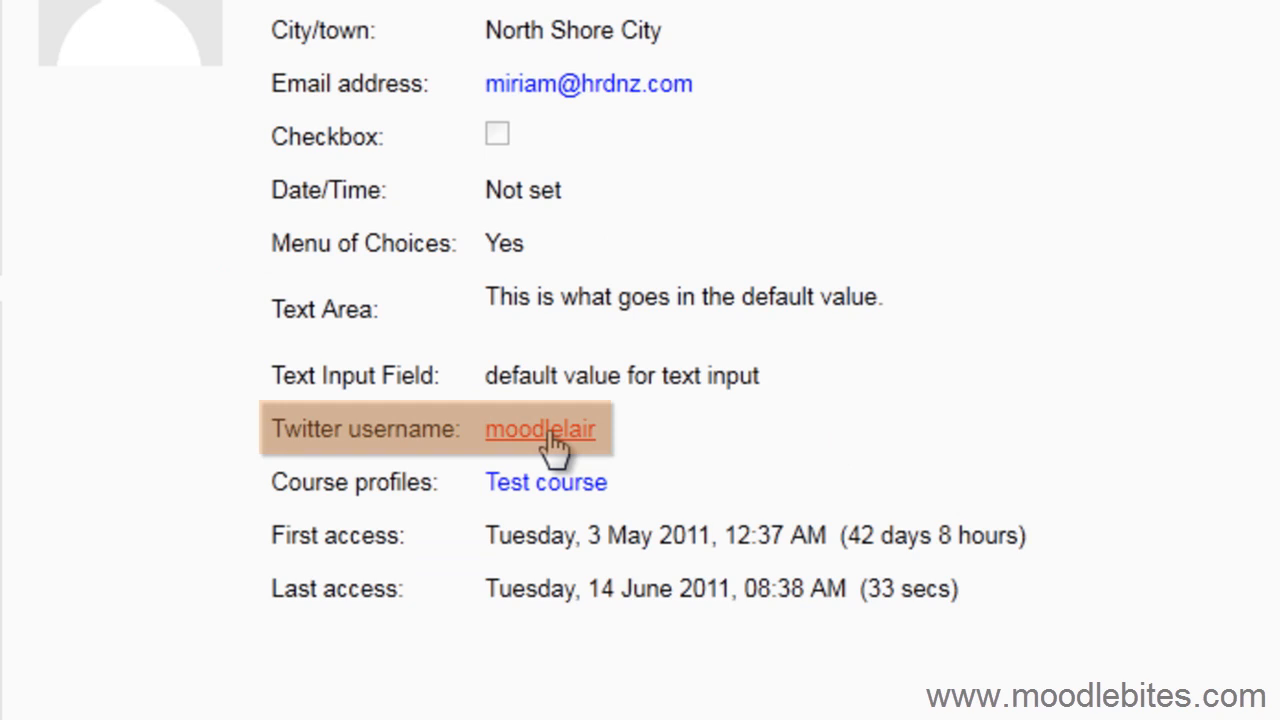
Follow the moodlelair link to open that Twitter profile page
left_click(539, 428)
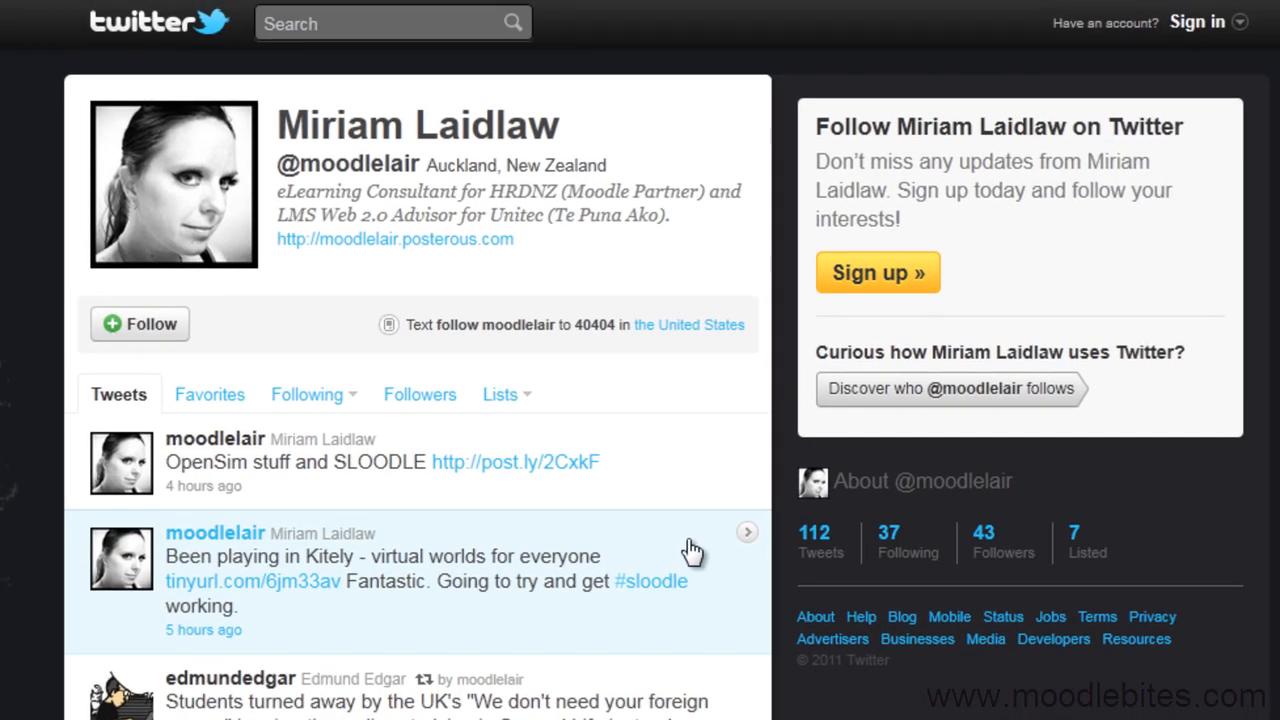